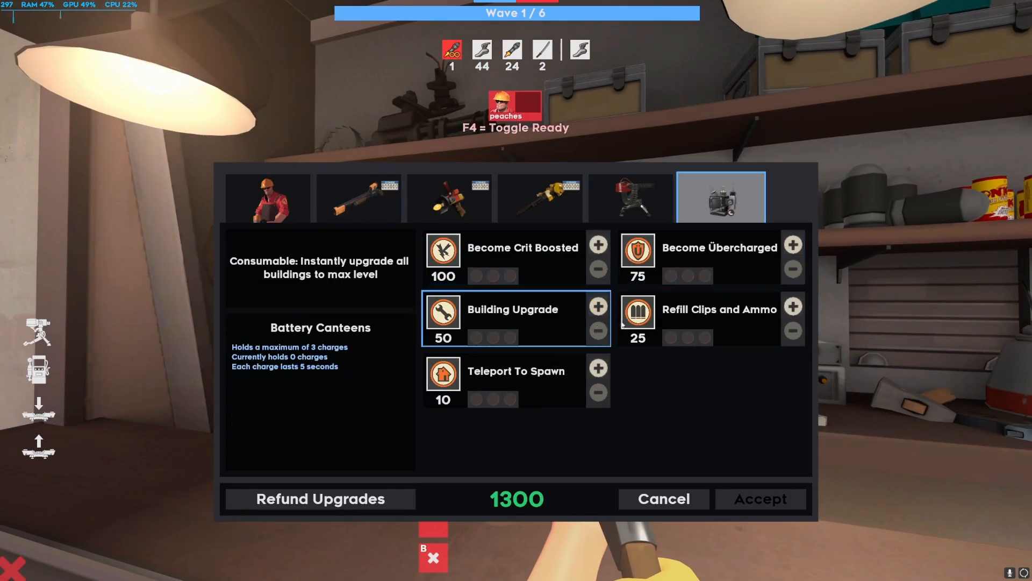
Buy three Refill Clips and Ammo canteen charges, accept, then leave the game via Alt-Tab.
left_click(793, 307)
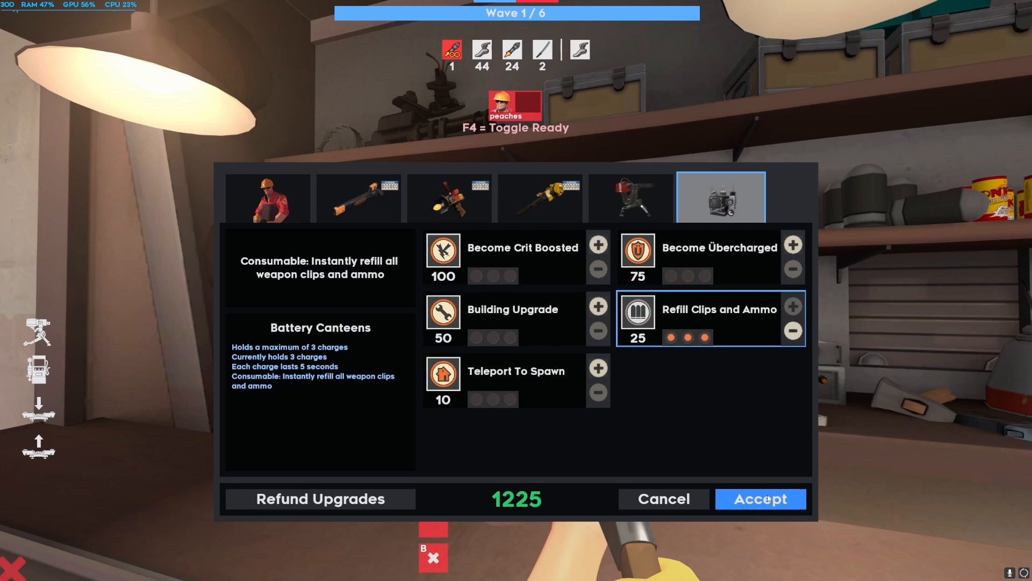
left_click(760, 498)
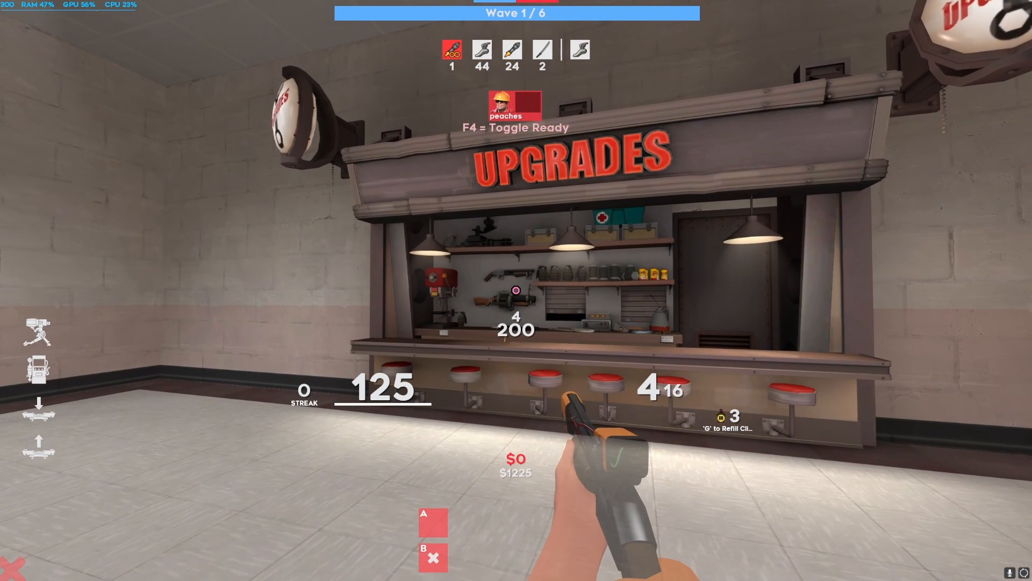
key("y")
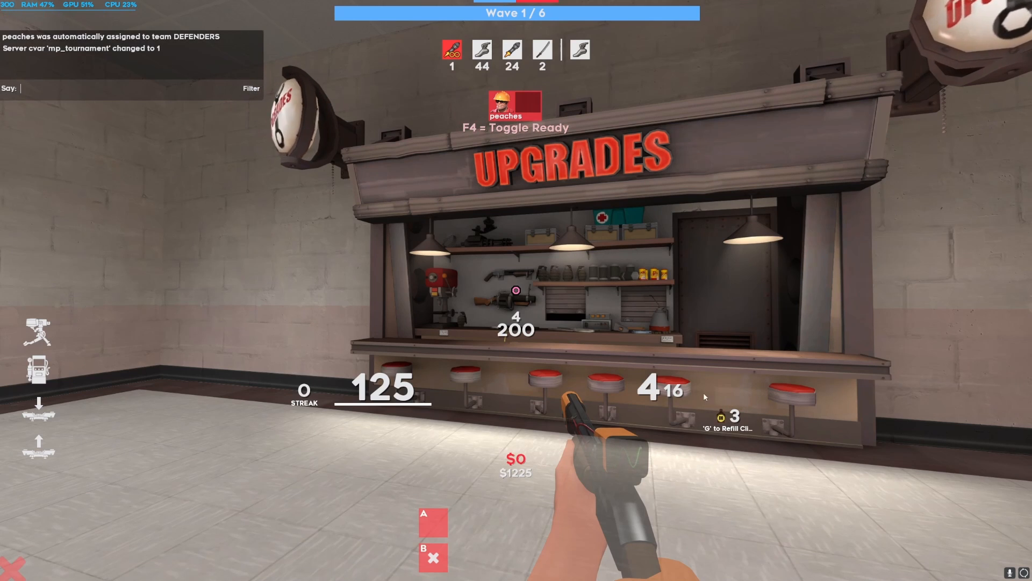
mouse_move(784, 424)
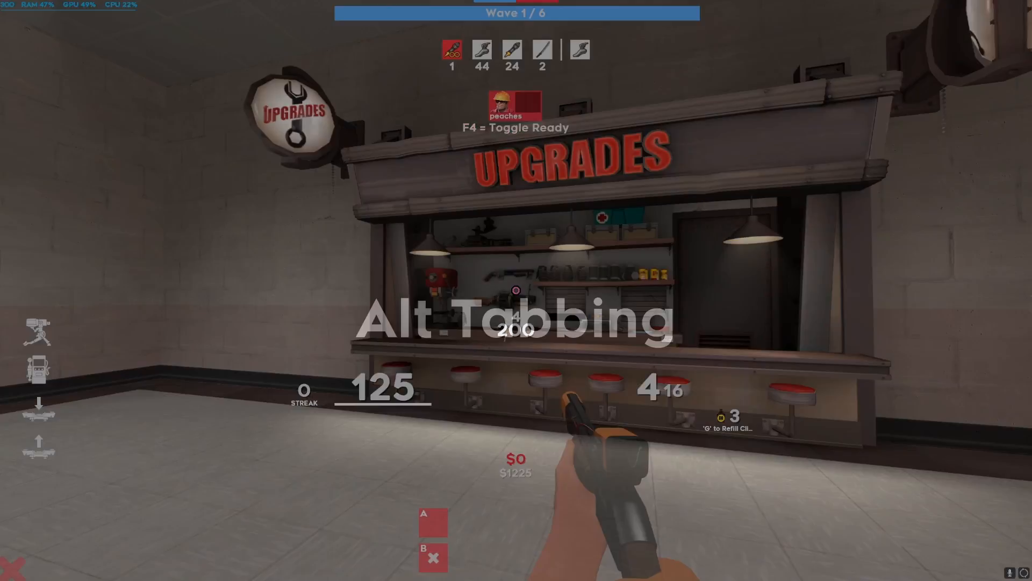
key("alt+tab")
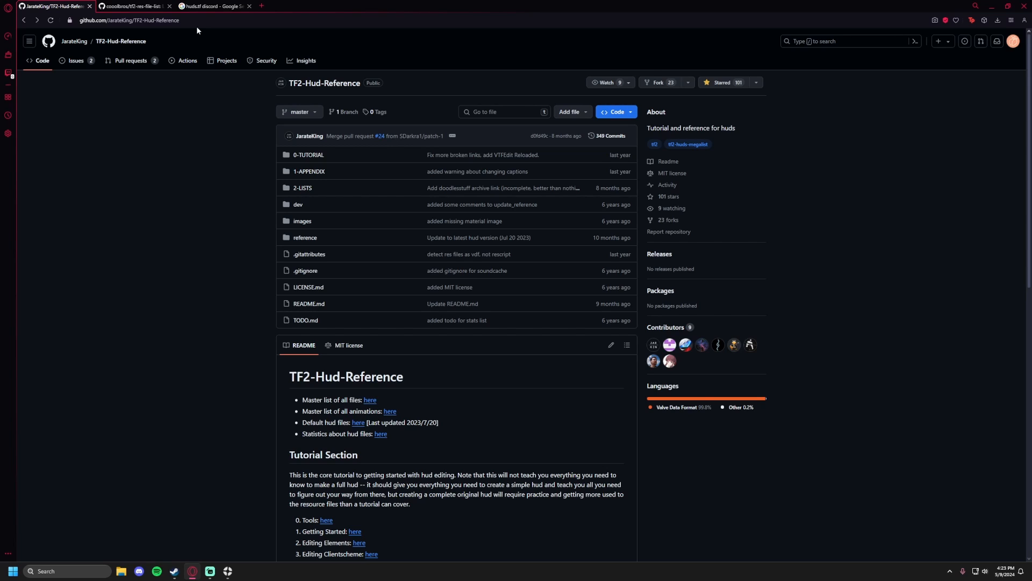
mouse_move(369, 400)
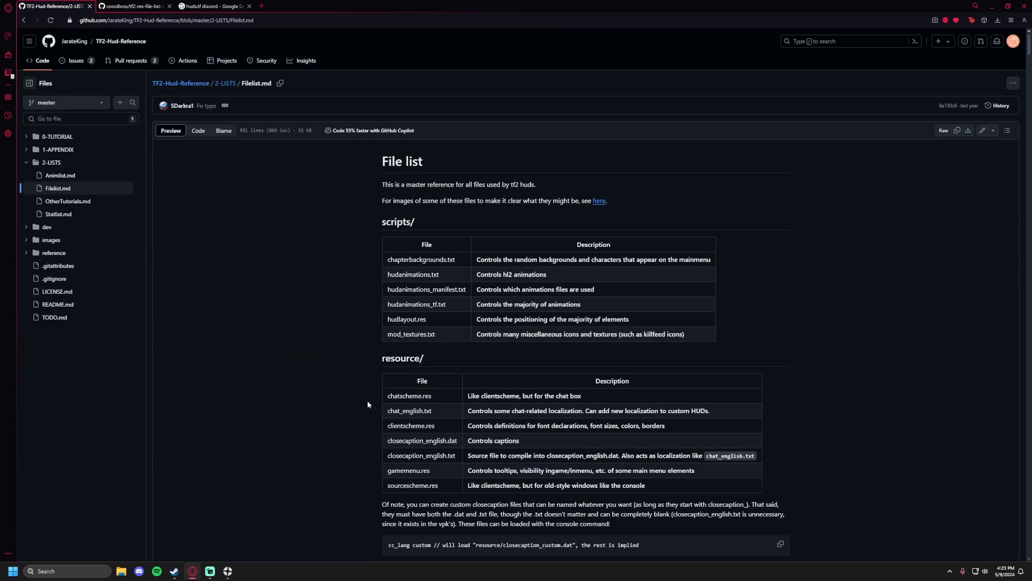
Scroll the HUD file list, then switch to the tf2-res-file-list repository page.
scroll("down", 3)
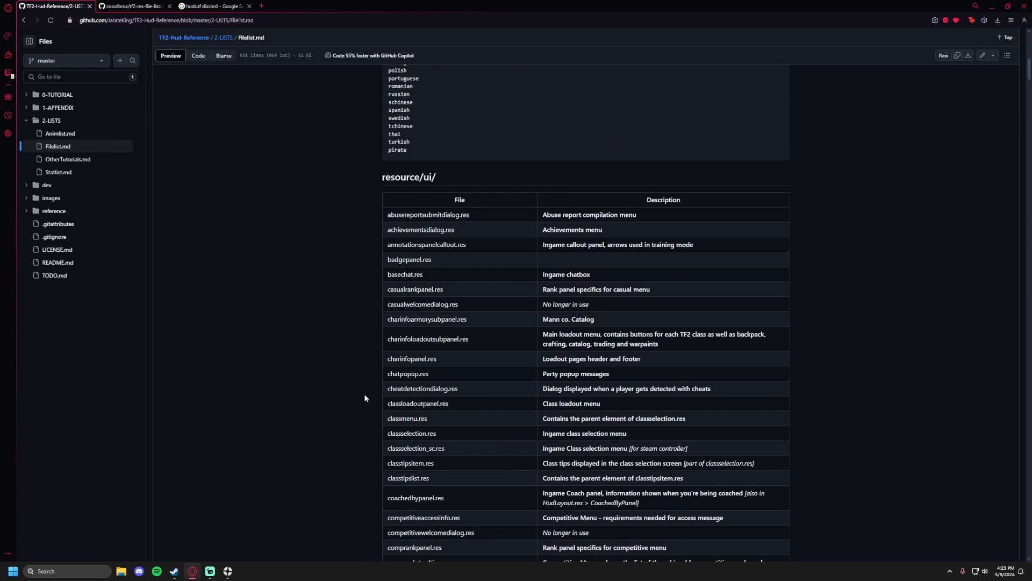
mouse_move(365, 397)
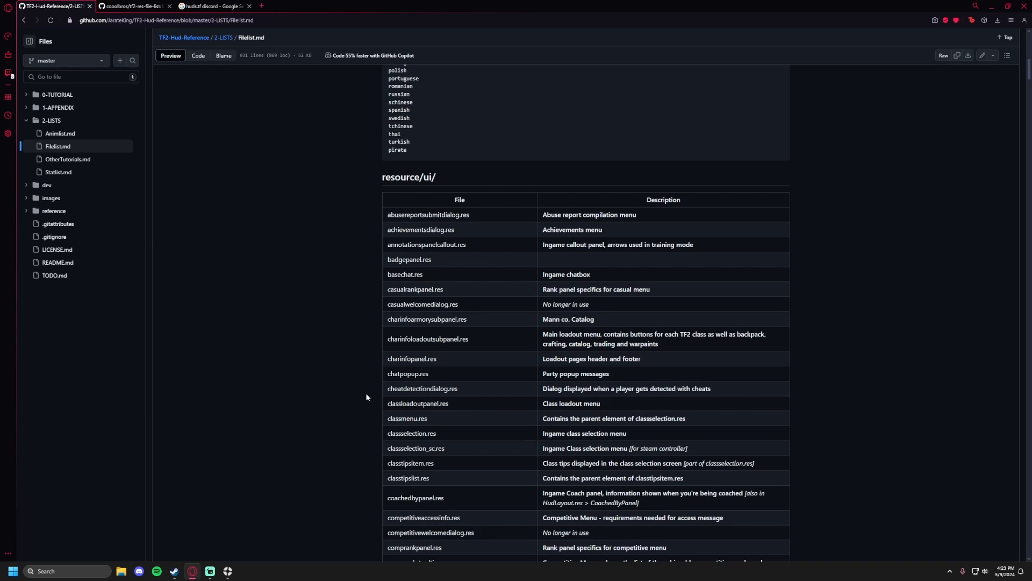
mouse_move(382, 406)
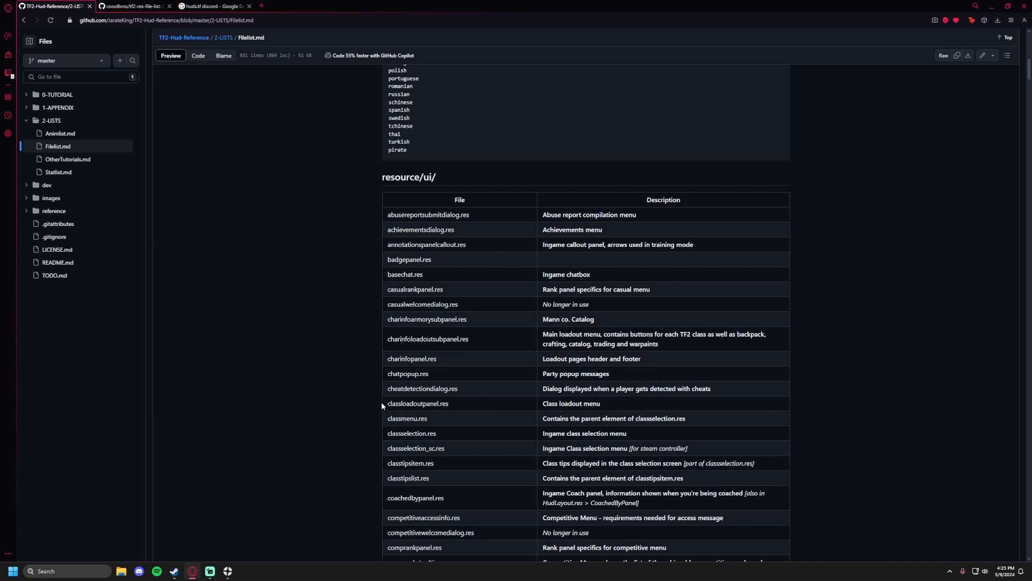
mouse_move(318, 373)
type("canteen")
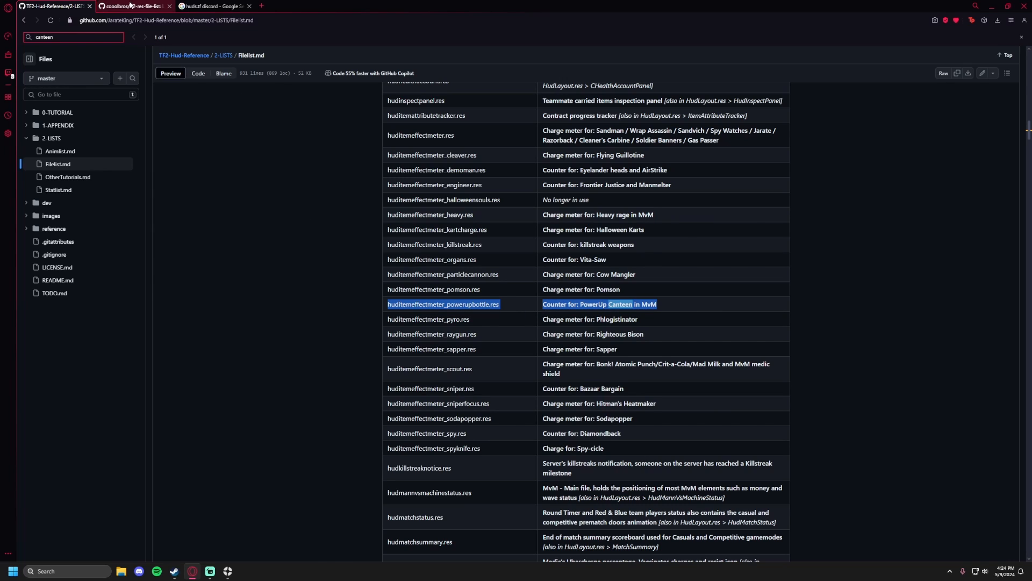
left_click(131, 7)
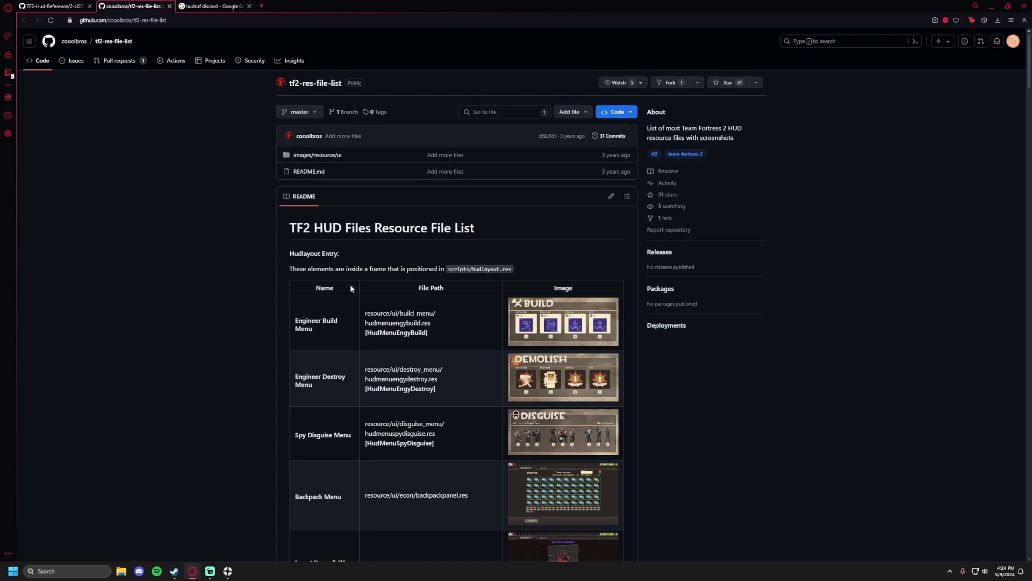
mouse_move(468, 333)
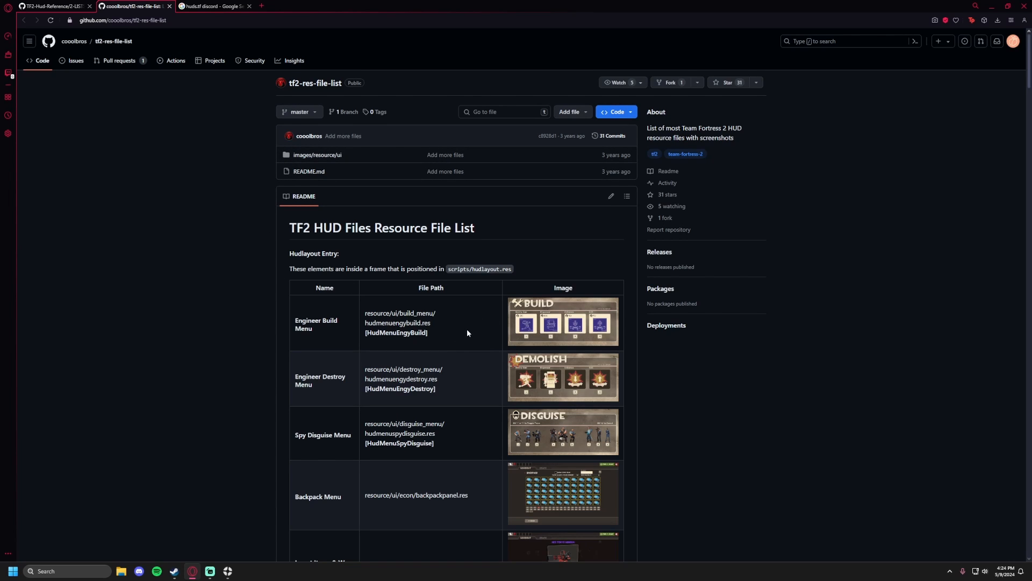
Scroll the README table down to the MvM Canteens Count row (huditemeffectmeter_powerupbottle.res).
scroll("down", 3)
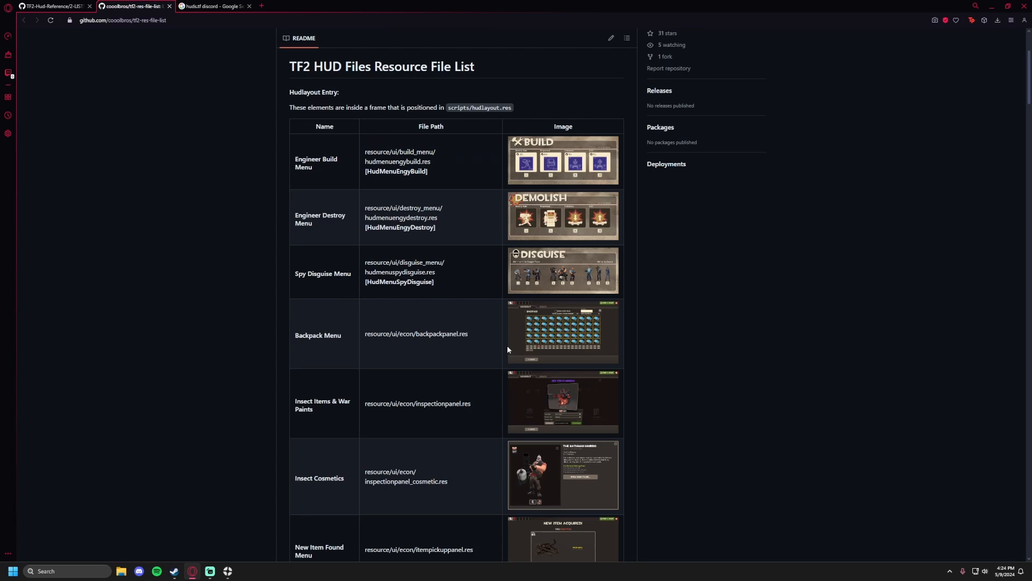
scroll("down", 3)
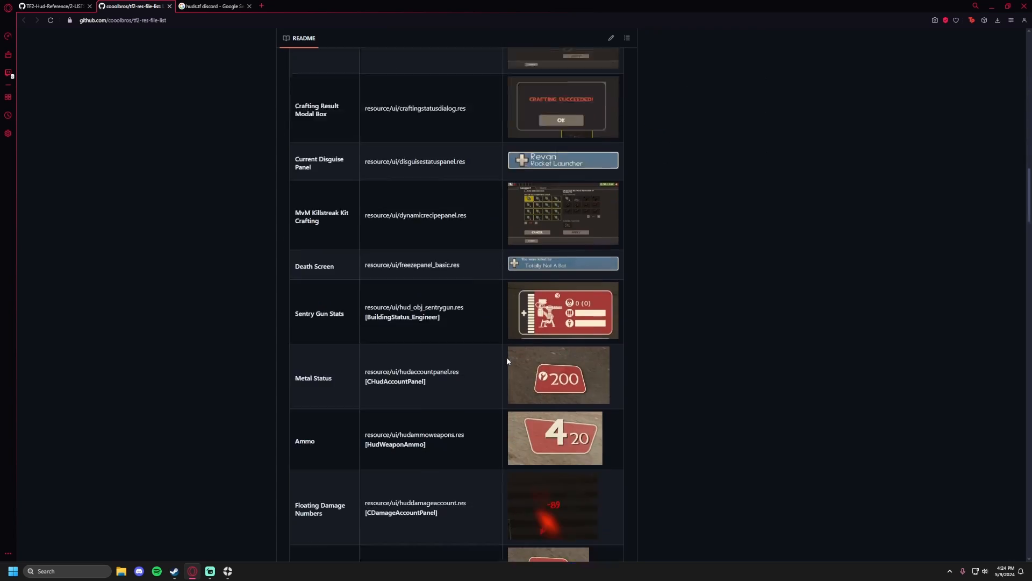
scroll("down", 3)
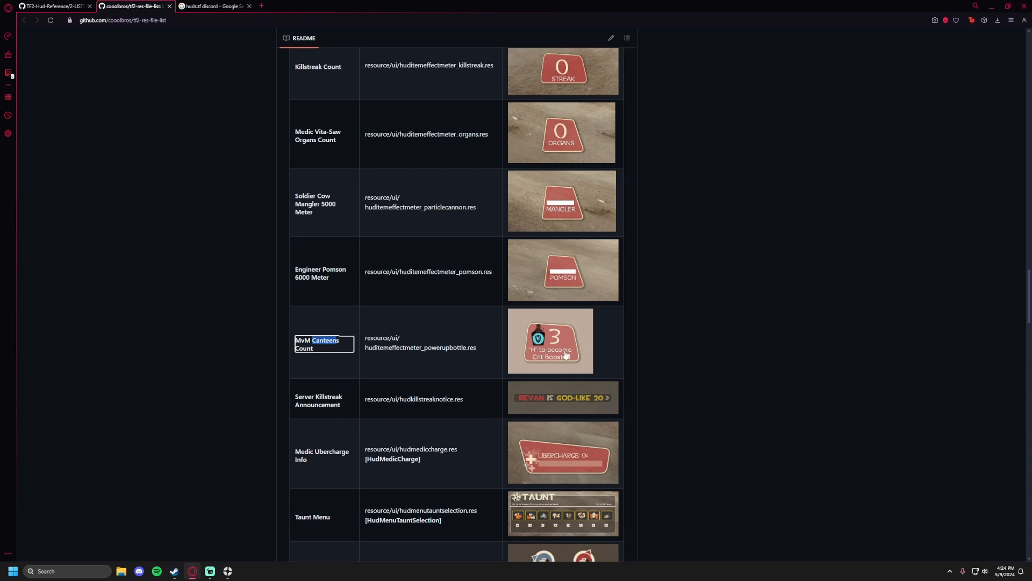
mouse_move(409, 342)
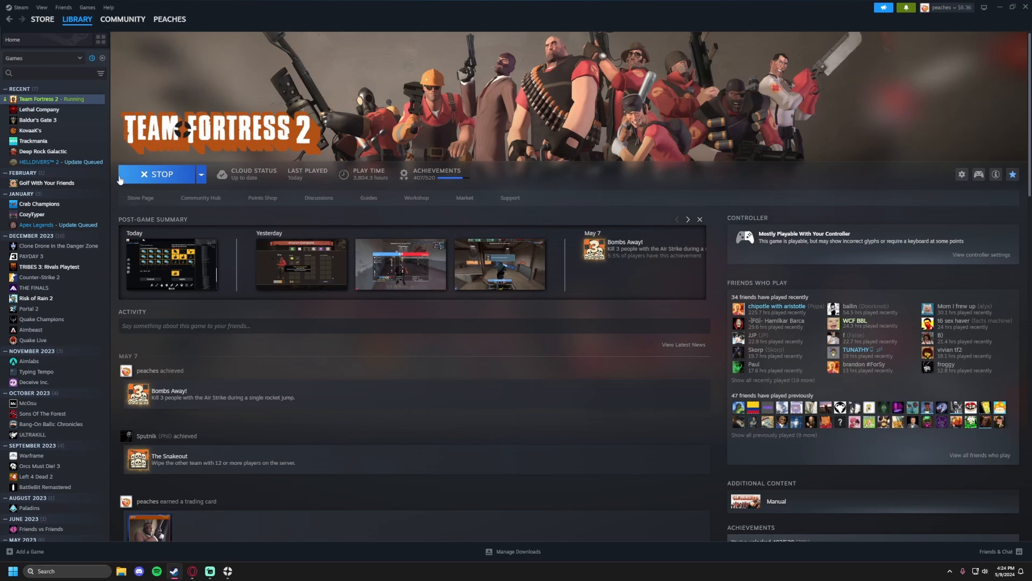
mouse_move(68, 99)
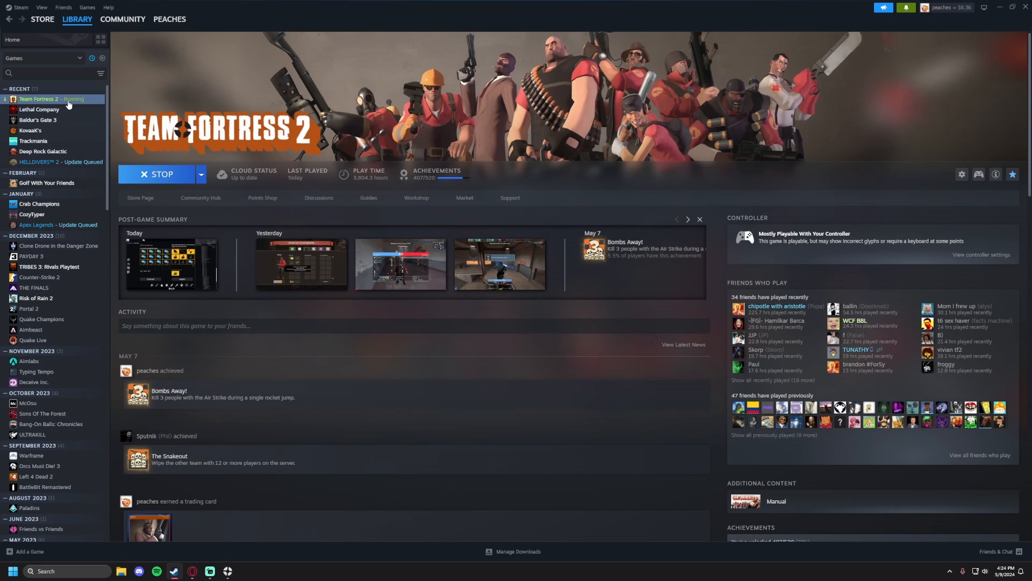
Bring up Team Fortress 2's library options to browse its local files.
right_click(49, 99)
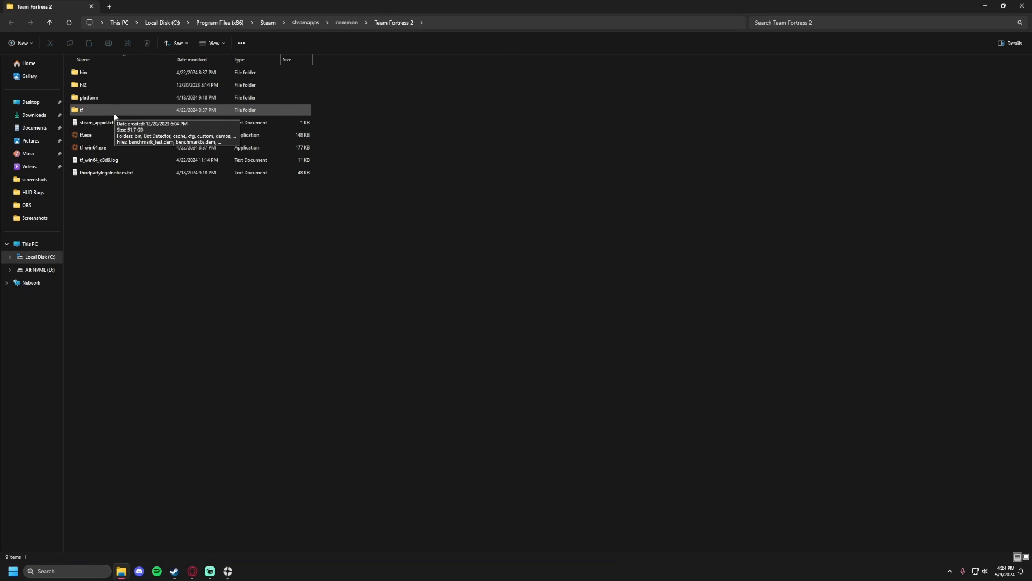
Browse through tf, custom, xhud and resource into the HUD's ui folder.
double_click(81, 110)
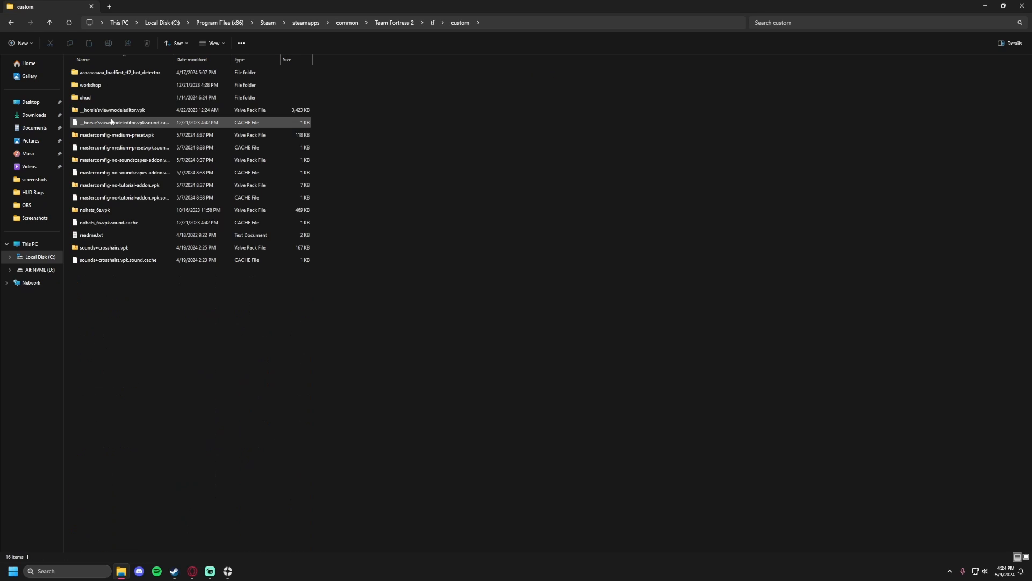
left_click(85, 97)
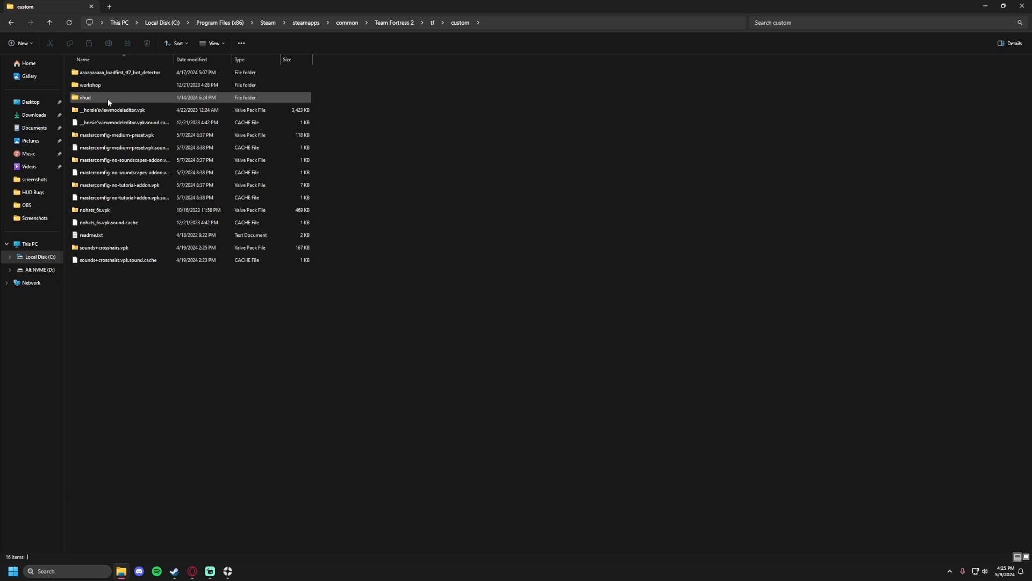
double_click(85, 97)
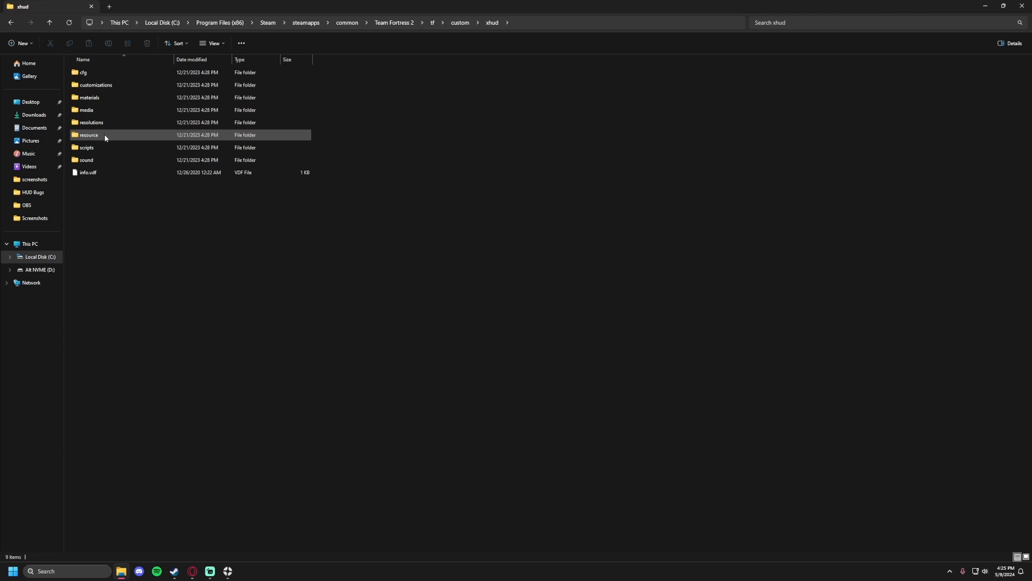
double_click(88, 135)
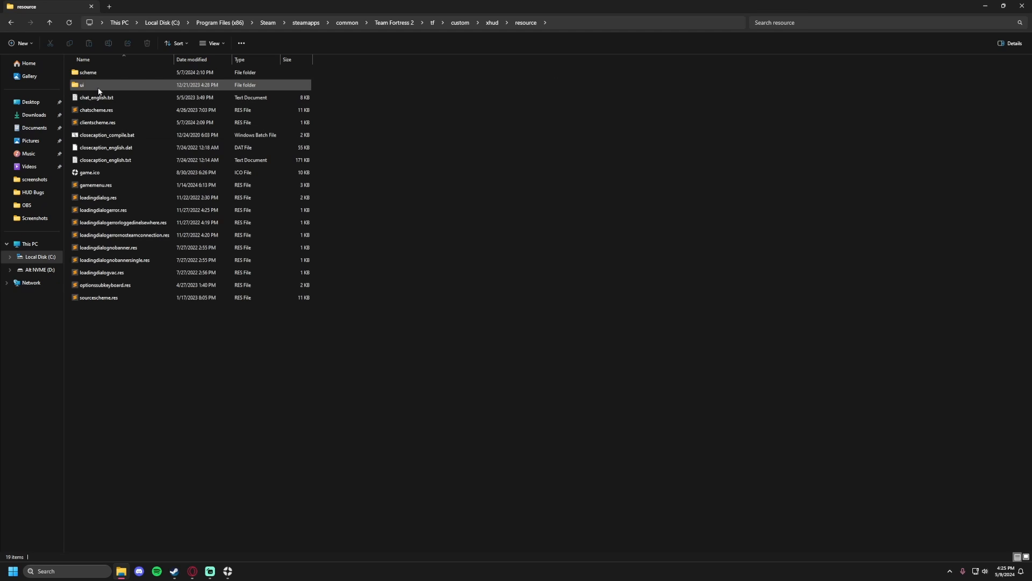
double_click(81, 84)
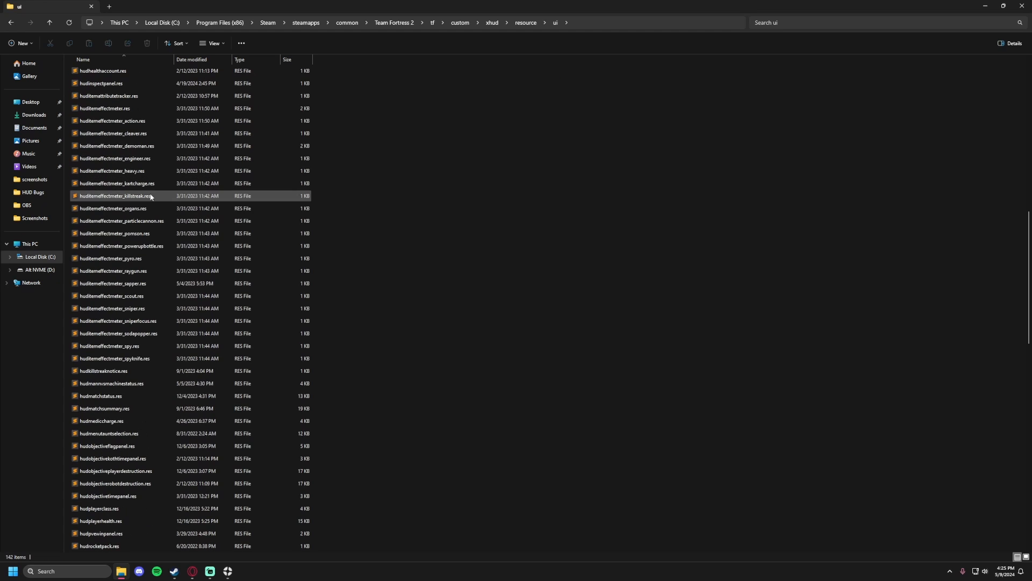
left_click(118, 245)
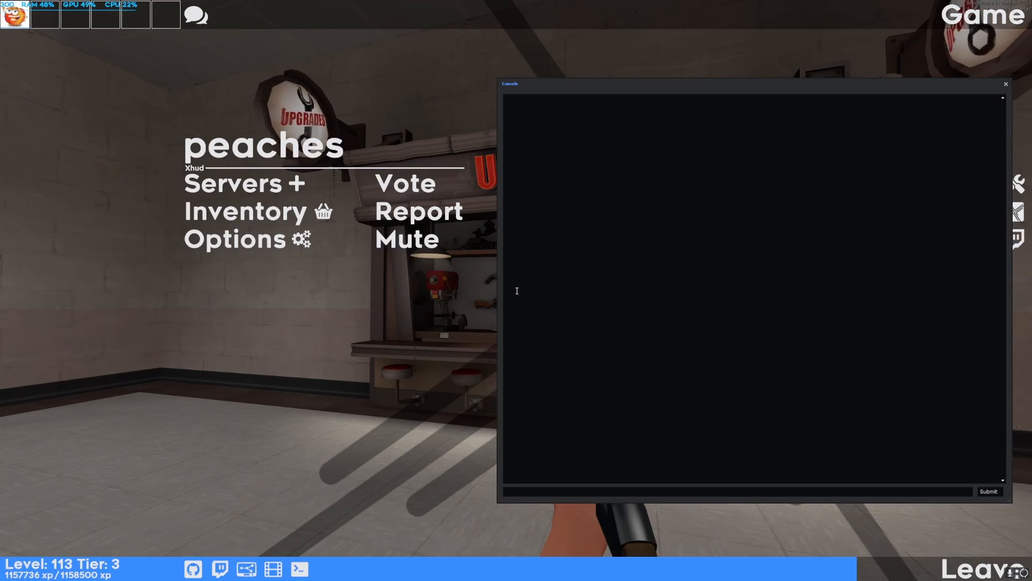
Begin entering an sv_cheats command in the developer console.
type("sv")
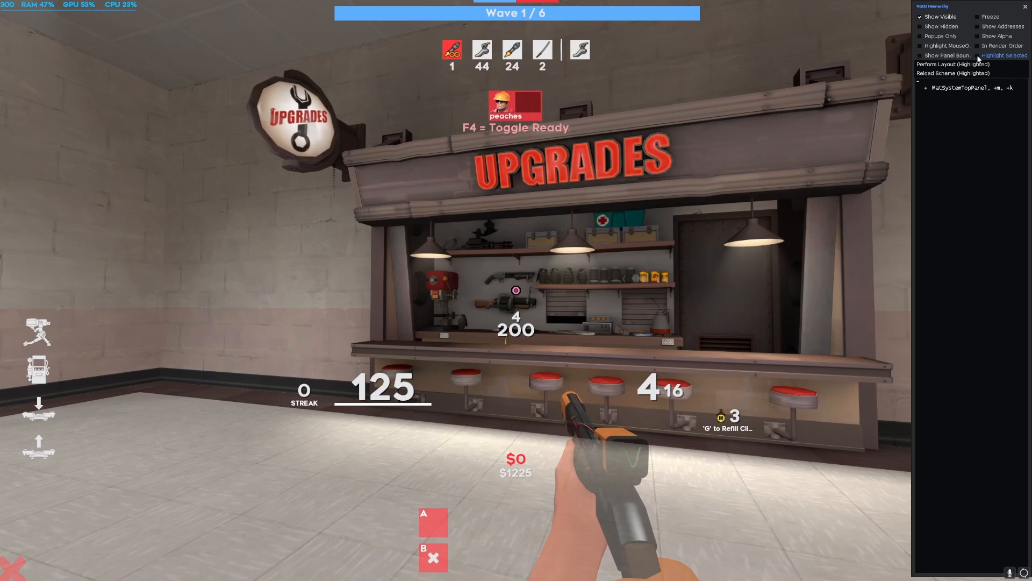
Expand MatSystemTopPanel, staticPanel and DrawTreeFrame in the VGUI hierarchy.
left_click(978, 55)
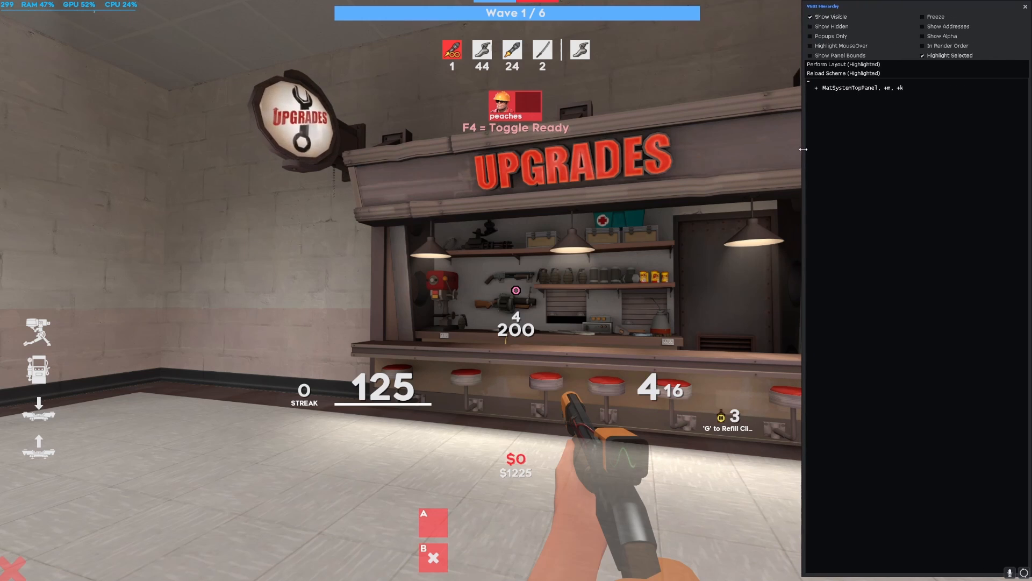
left_click(817, 87)
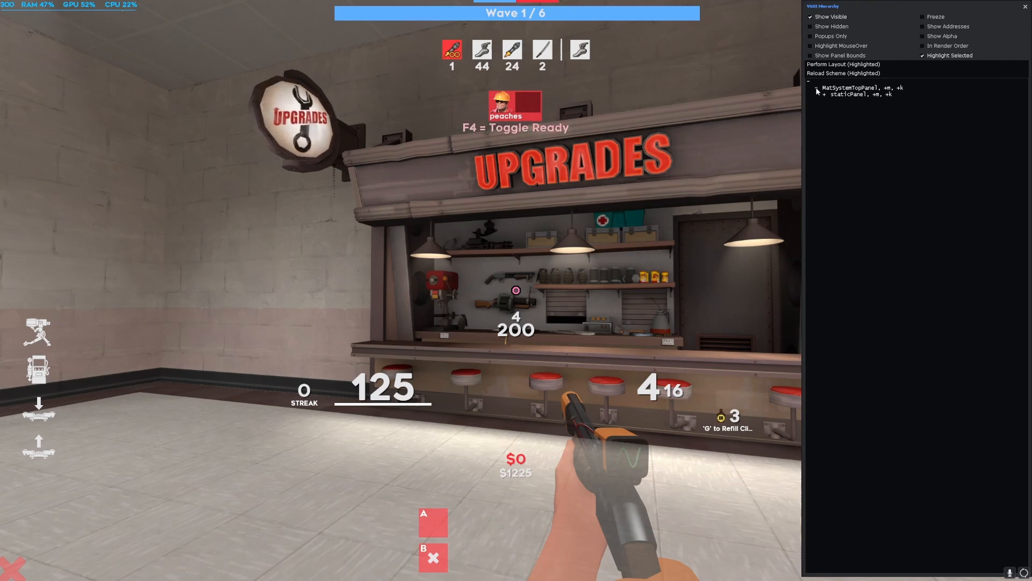
left_click(825, 94)
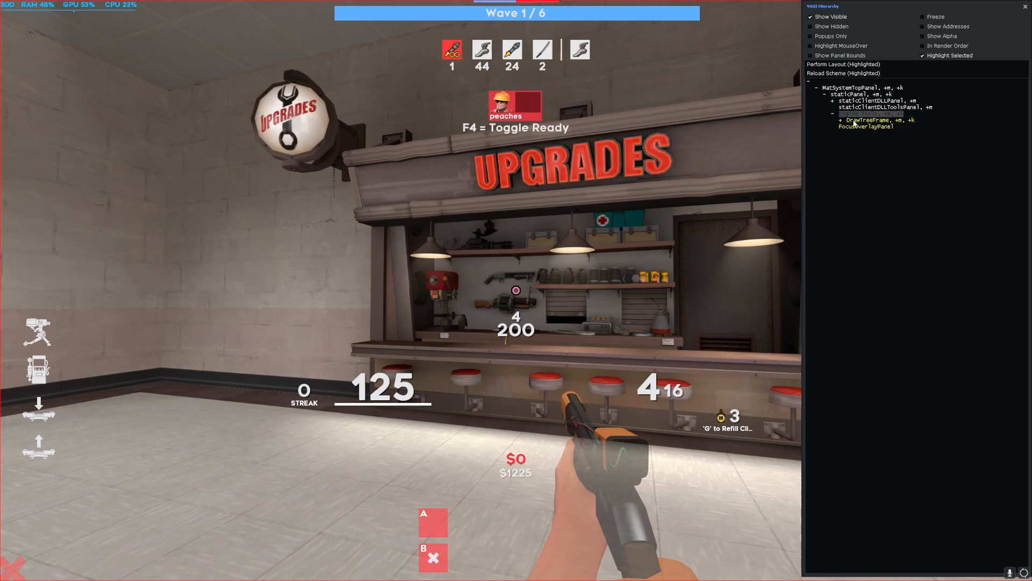
left_click(841, 119)
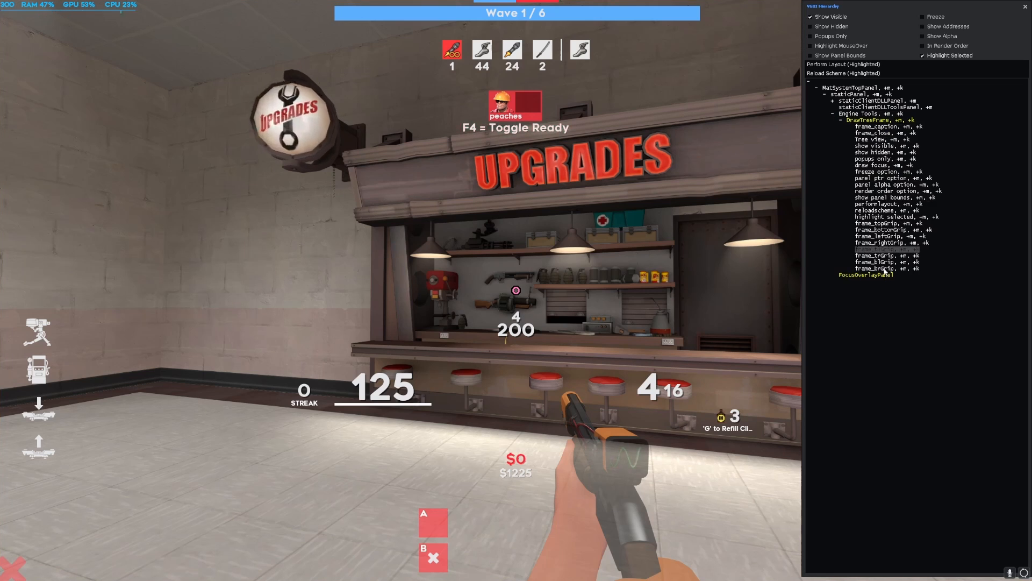
Expand the client DLL panel down through TF Root Panel to CBaseViewport's children.
left_click(841, 112)
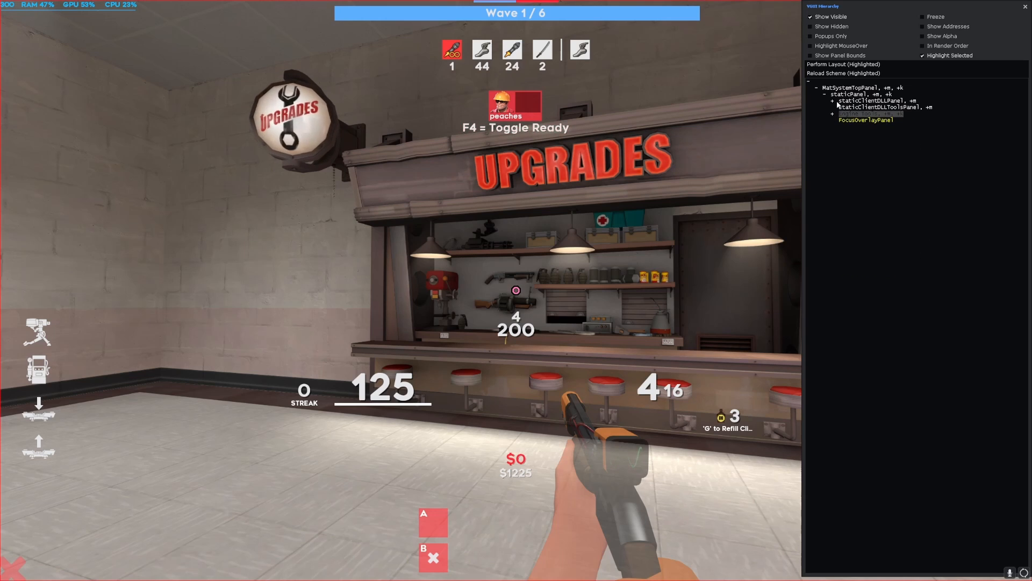
left_click(834, 106)
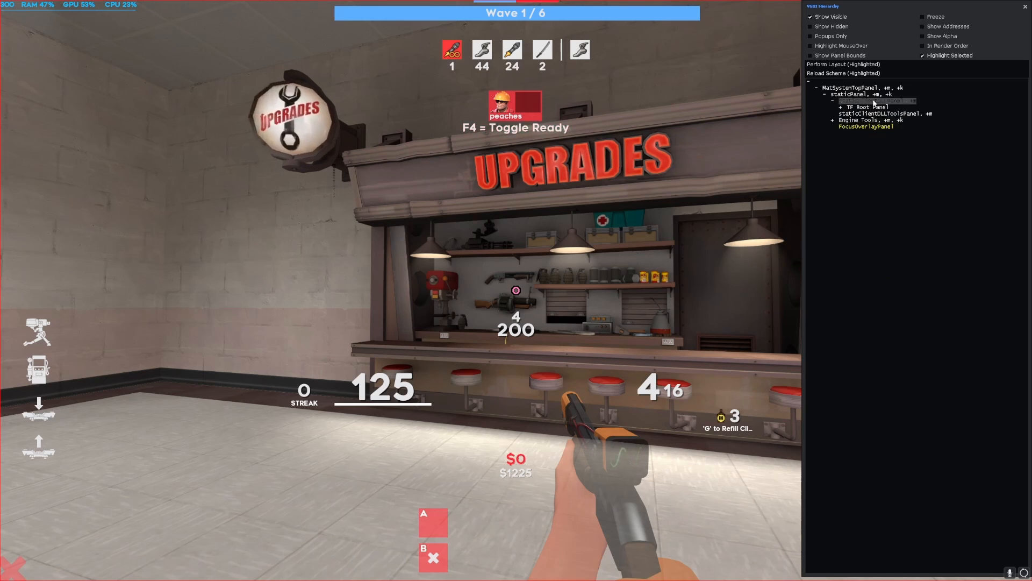
left_click(835, 107)
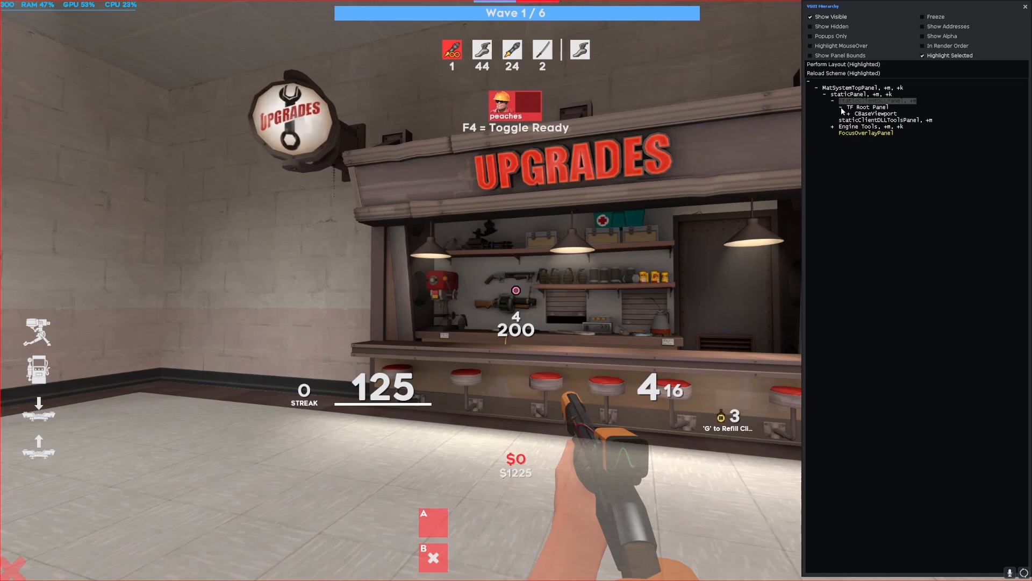
left_click(850, 113)
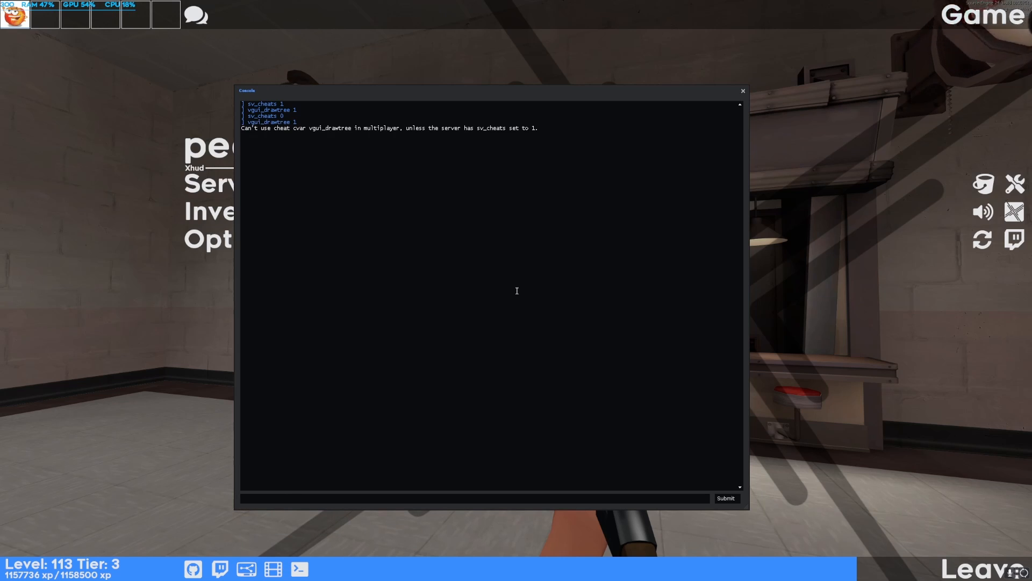
Re-enter the draw tree command, then close the console to return to the menu.
type("+")
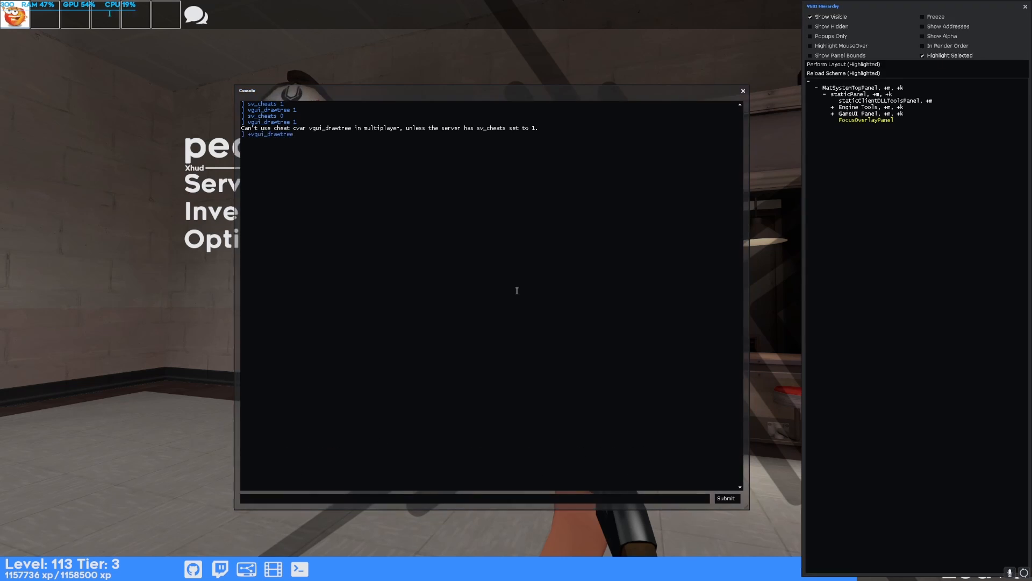
left_click(743, 90)
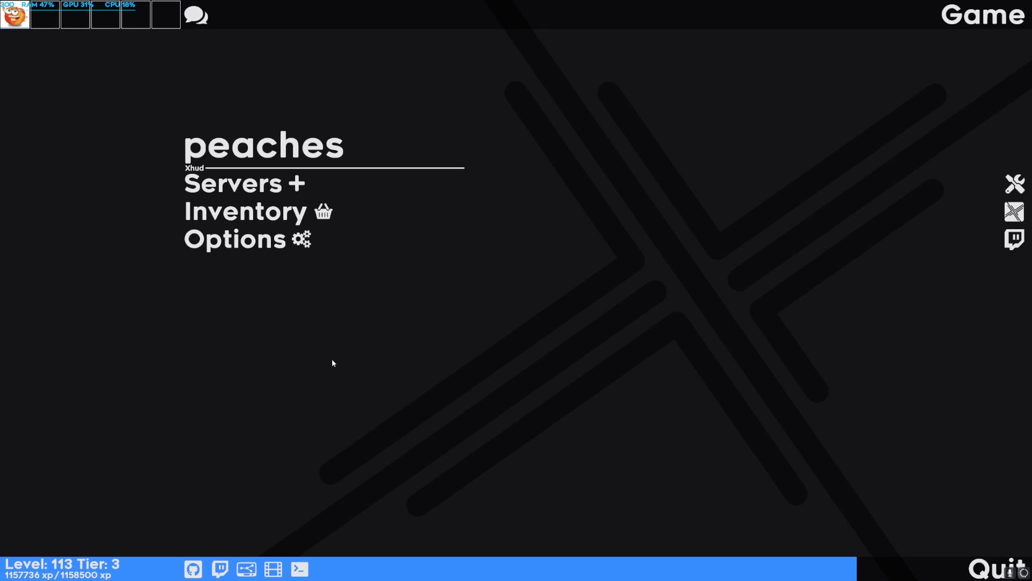
mouse_move(228, 257)
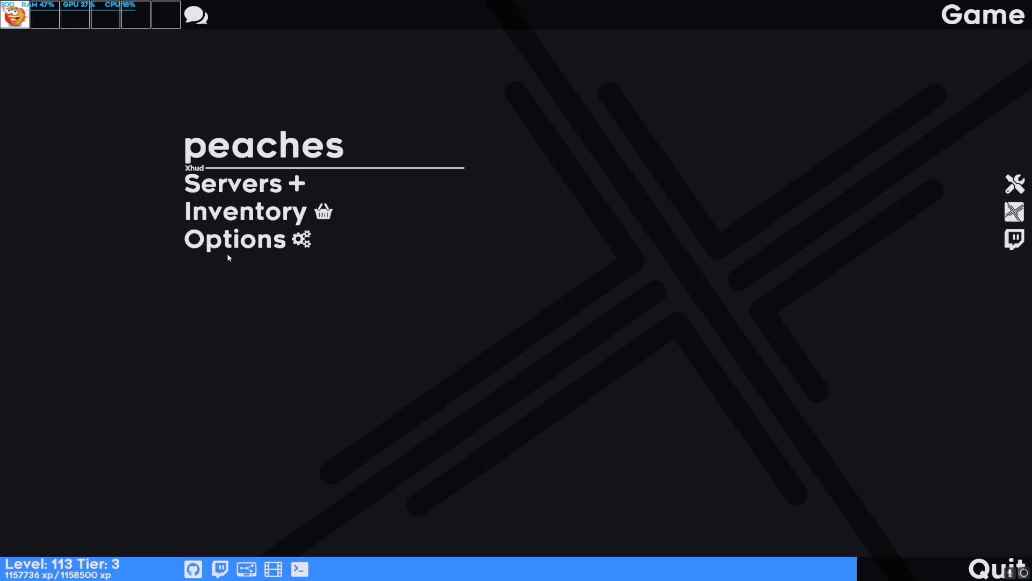
mouse_move(254, 222)
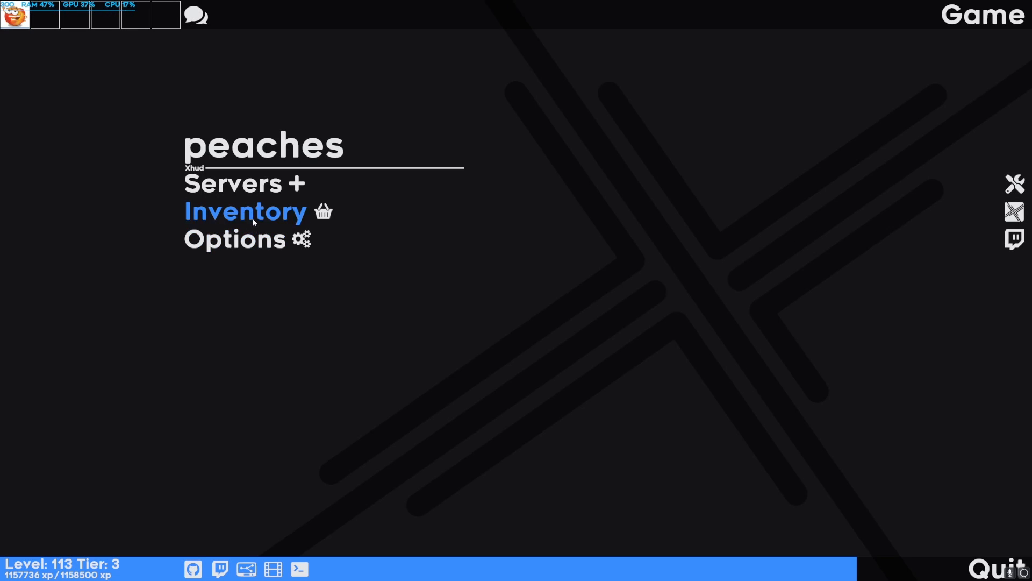
Search the backpack for 'fab', jump to page 12 and open a fabricator's crafting screen.
left_click(244, 212)
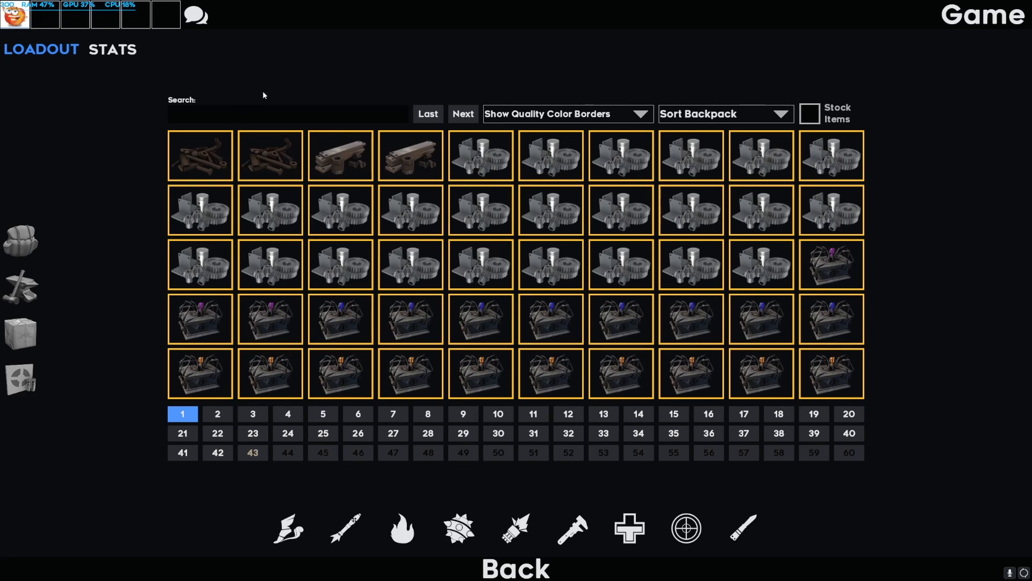
left_click(288, 113)
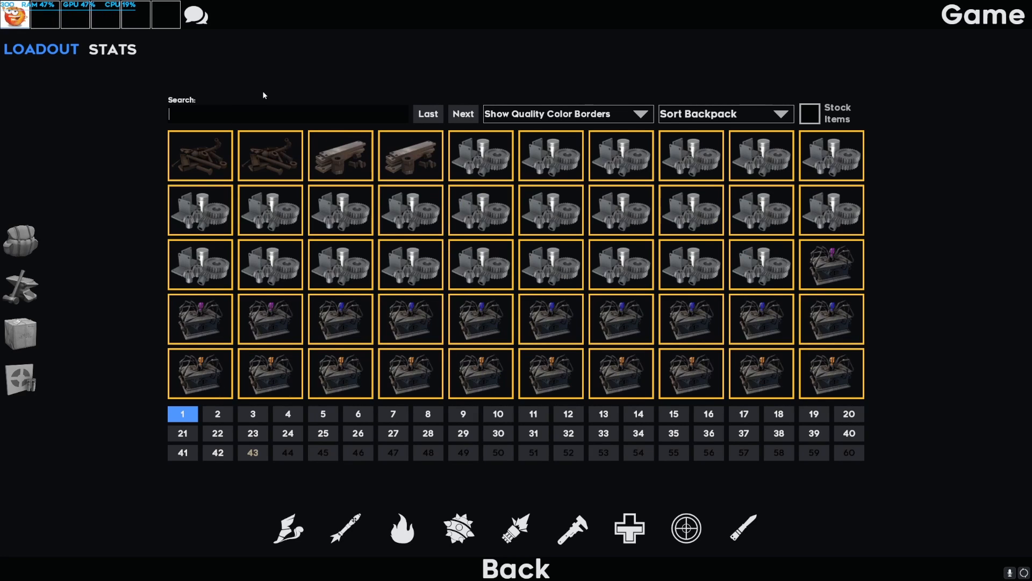
type("fab")
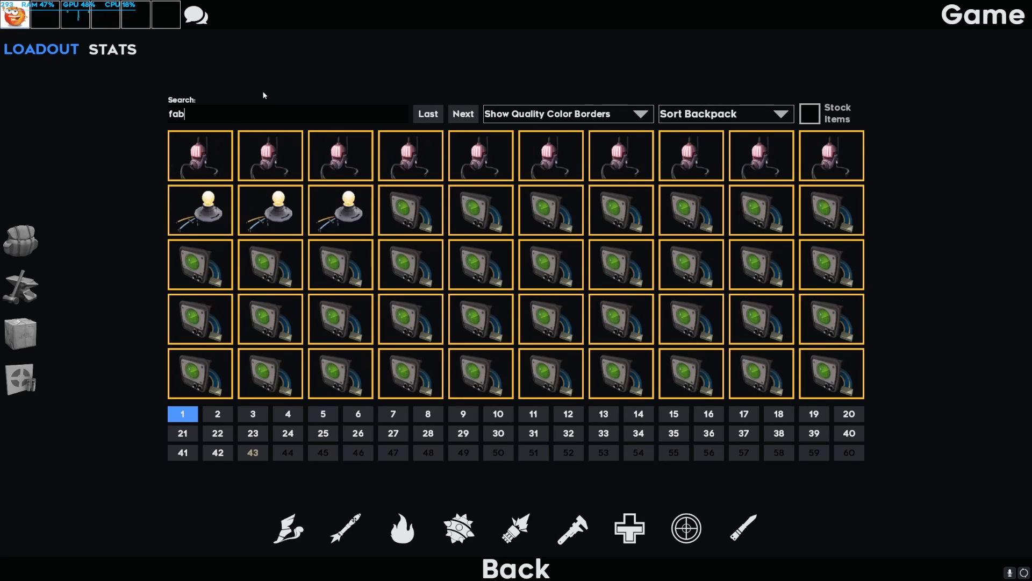
left_click(568, 413)
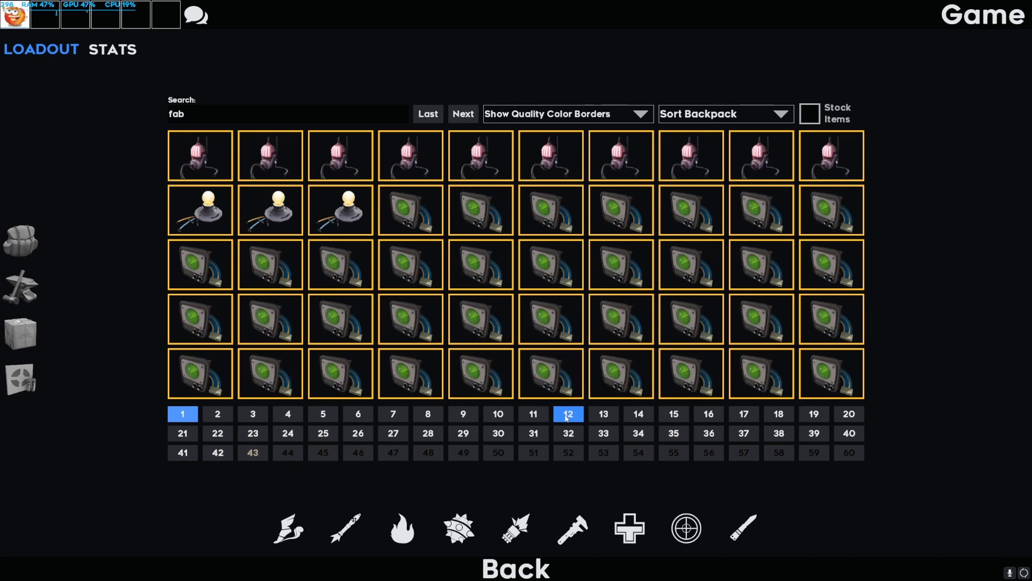
right_click(268, 155)
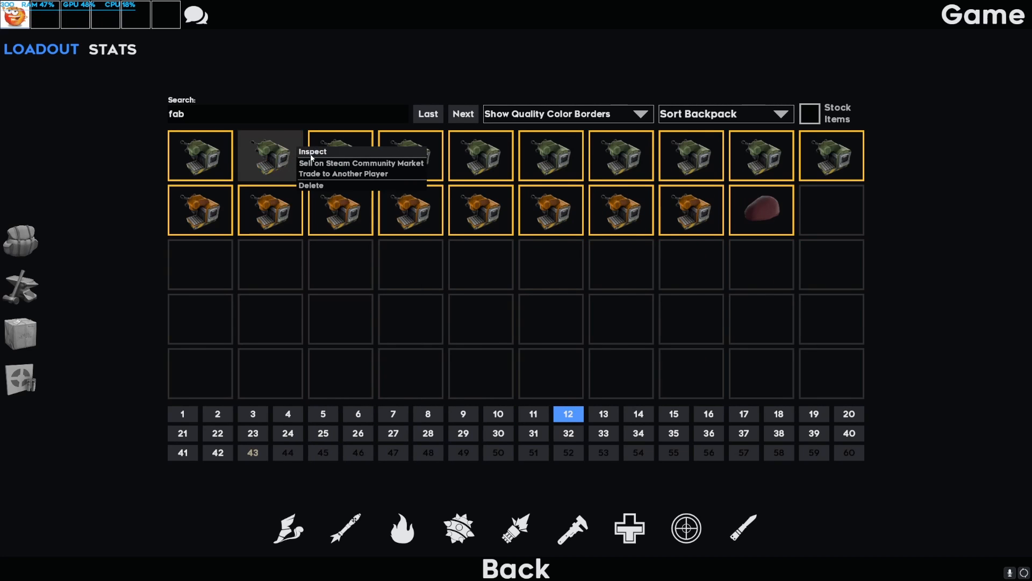
left_click(312, 151)
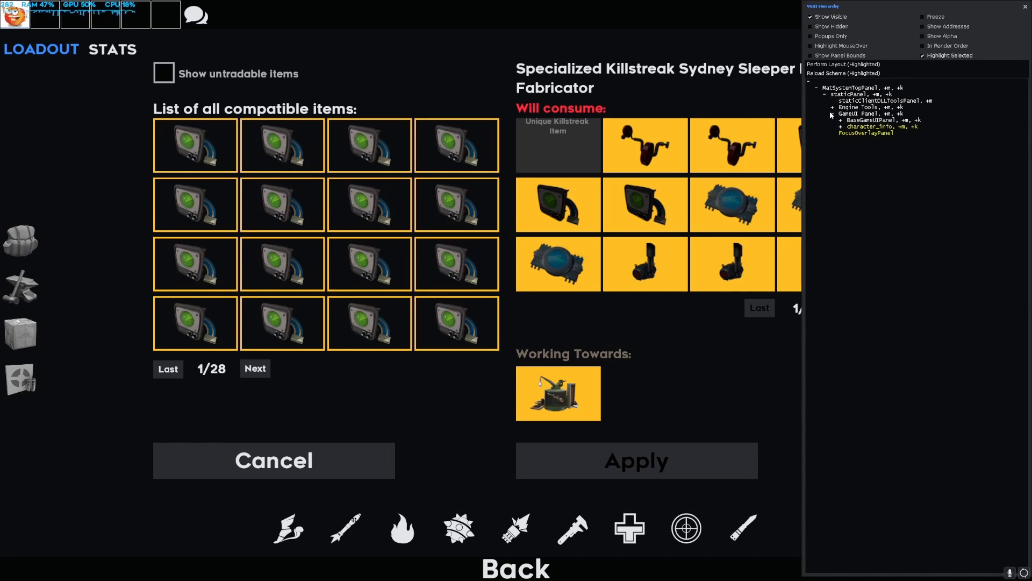
Expand character_info and Sheet down to dynamic_recipe_panel and inspect its input page button.
left_click(816, 94)
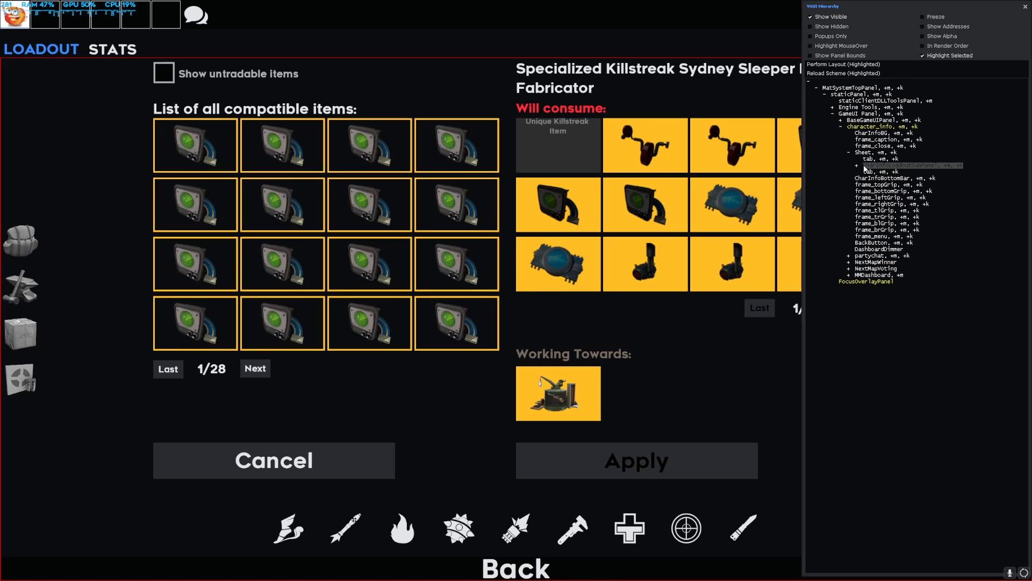
left_click(857, 165)
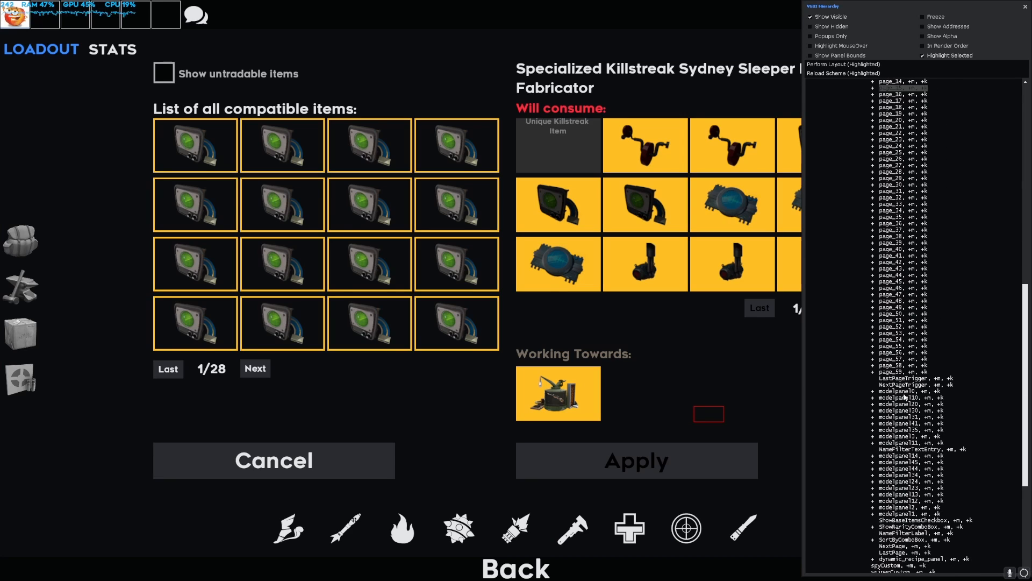
mouse_move(925, 432)
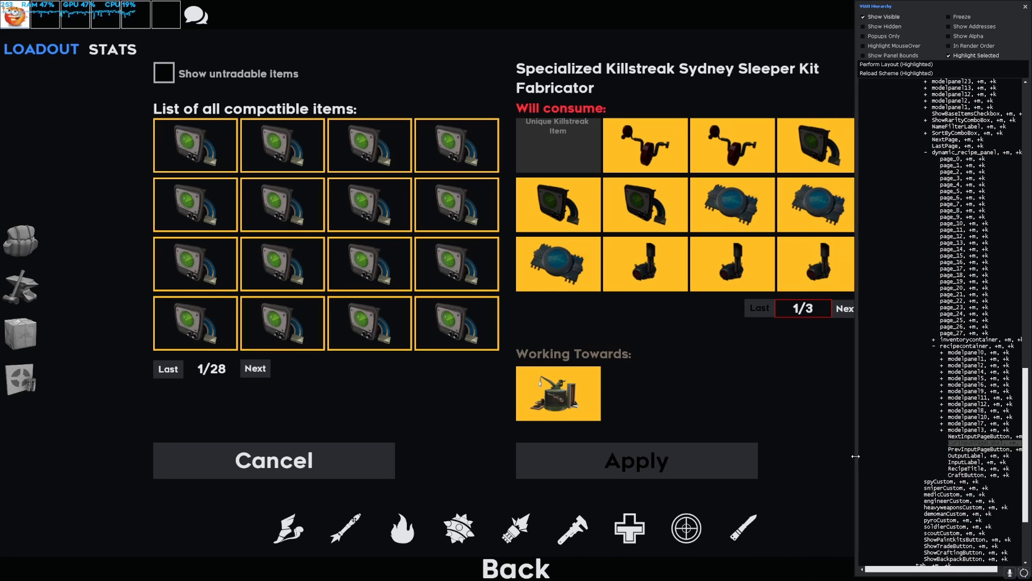
left_click(758, 307)
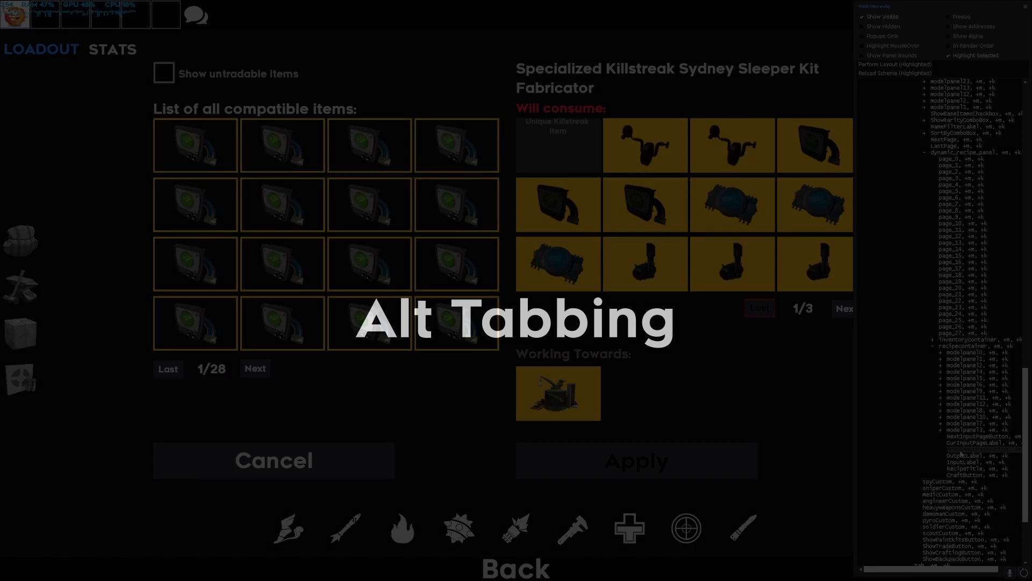
Find 'previnputpagebutton' across the HUD folder and jump to its hit in dynamicrecipepanel.res.
key("alt+tab")
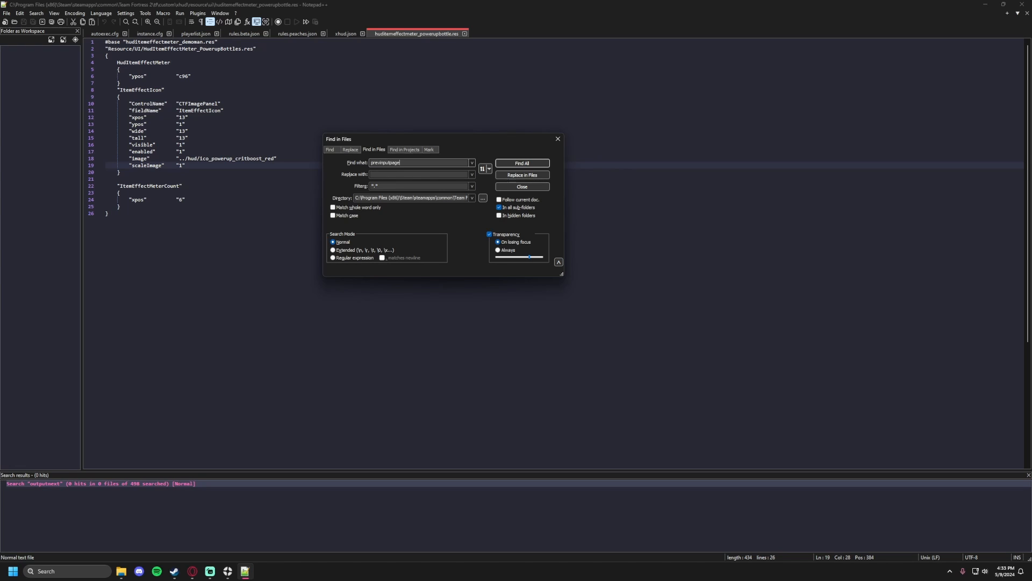
type("button")
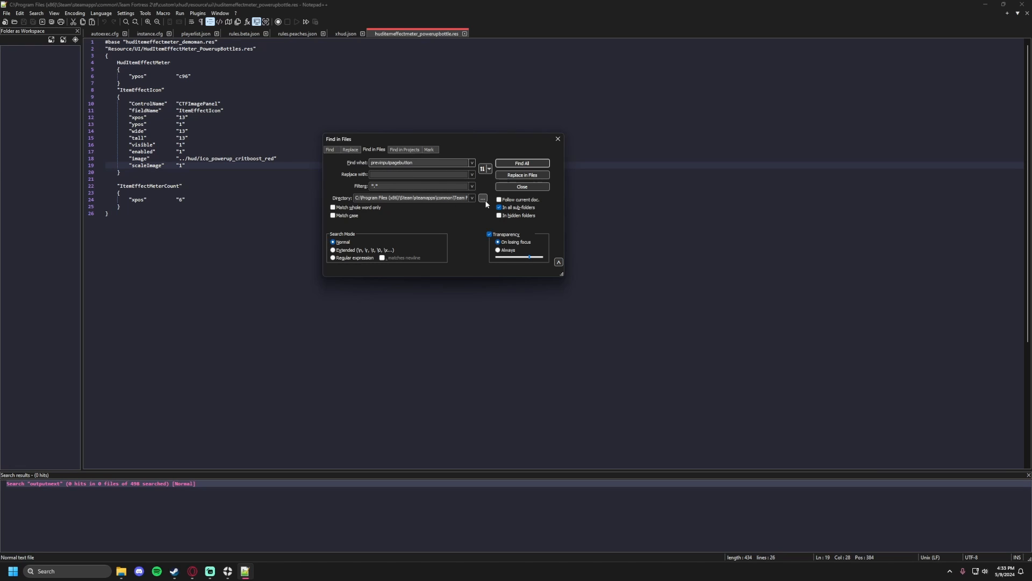
left_click(482, 198)
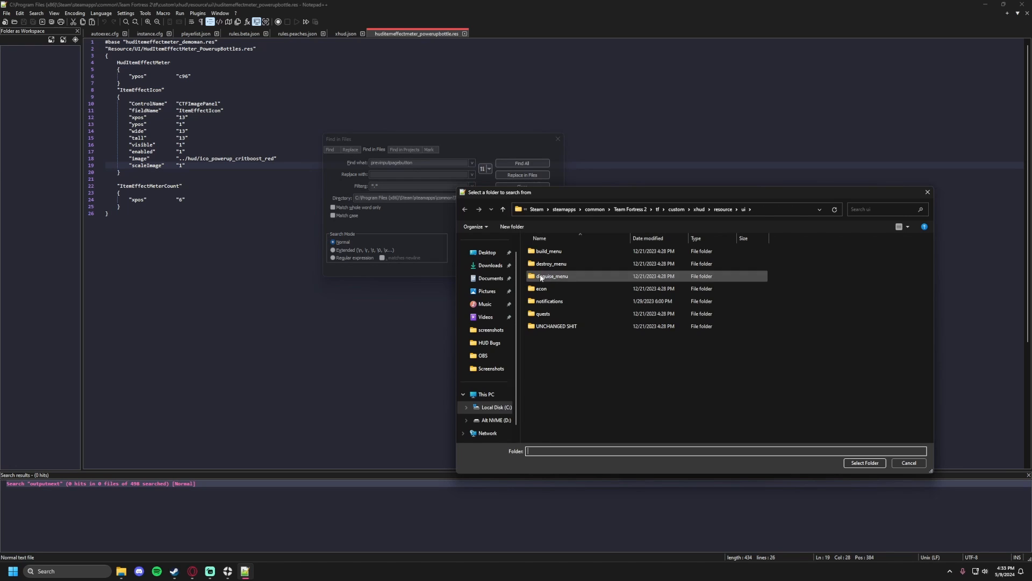
mouse_move(719, 220)
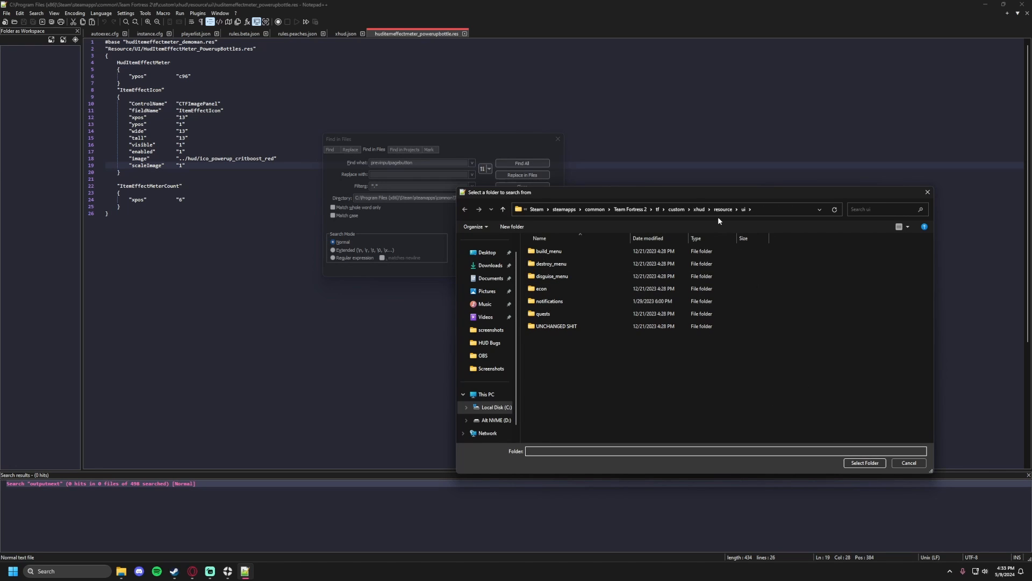
mouse_move(827, 406)
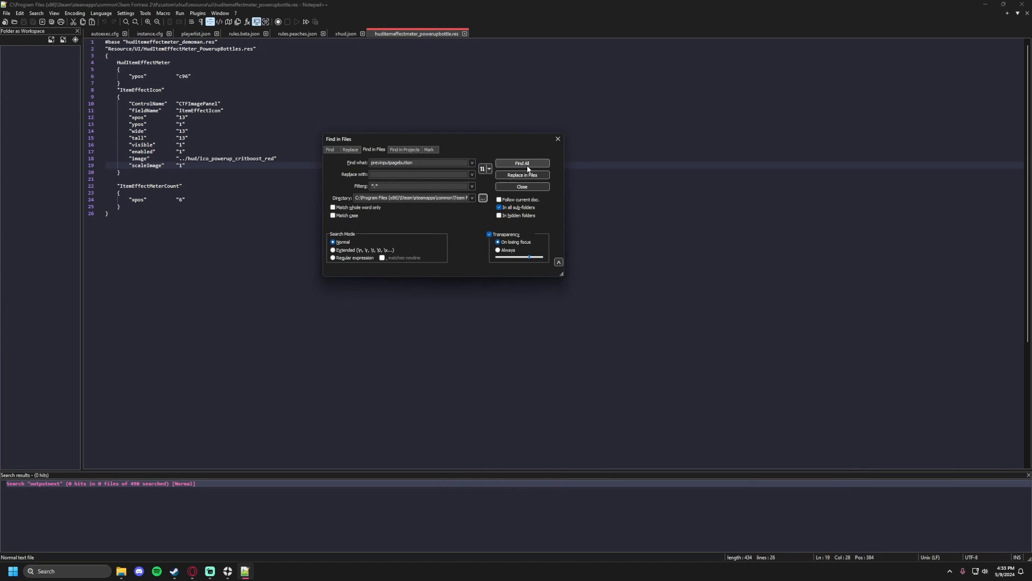
left_click(522, 163)
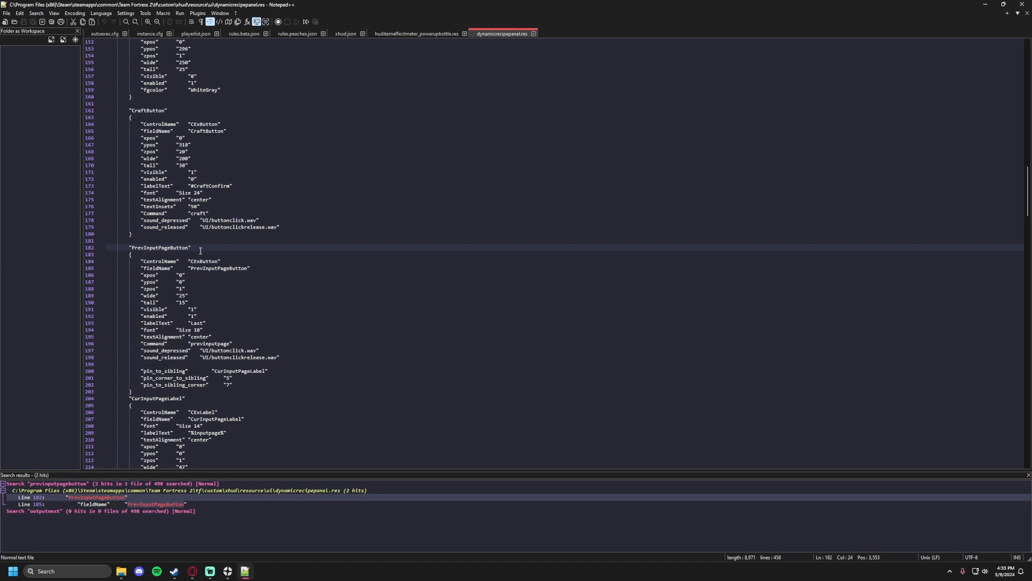
left_click(171, 247)
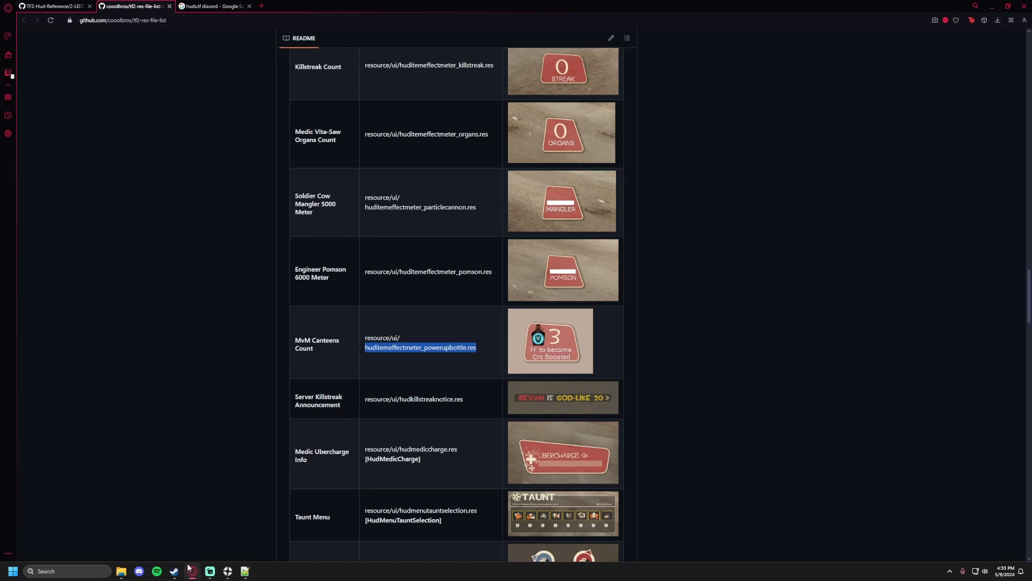
mouse_move(251, 440)
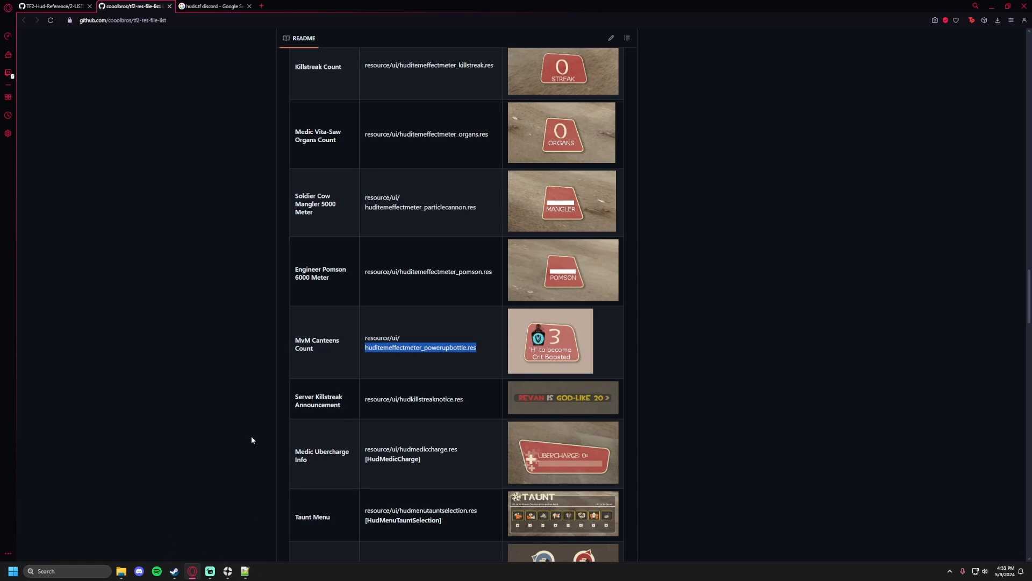
Go to the HUDS.TF Discord invite page, which launches the Discord app.
left_click(211, 6)
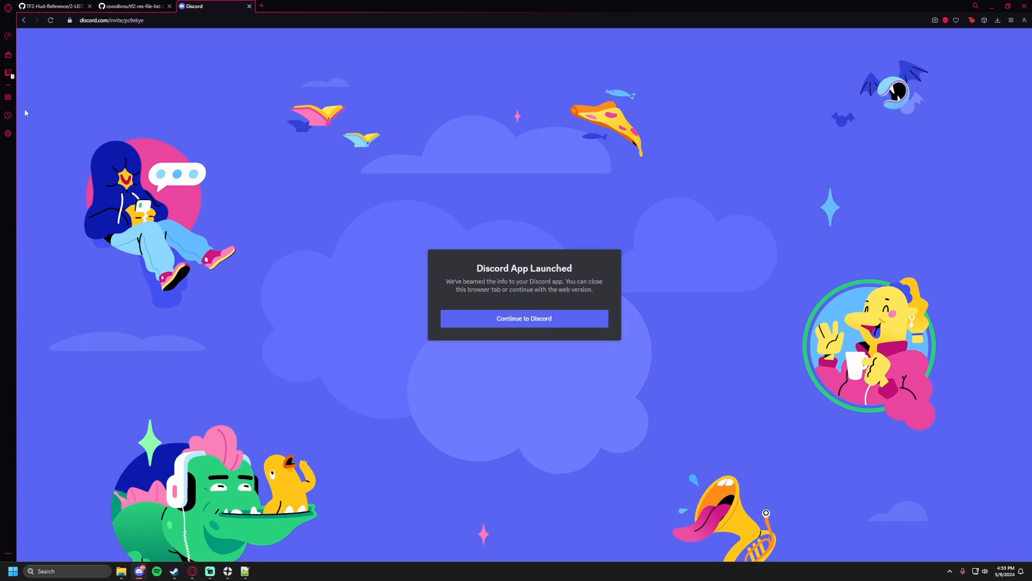
Bring up Discord and view the HUDS.TF server's #hud-questions channel.
left_click(524, 318)
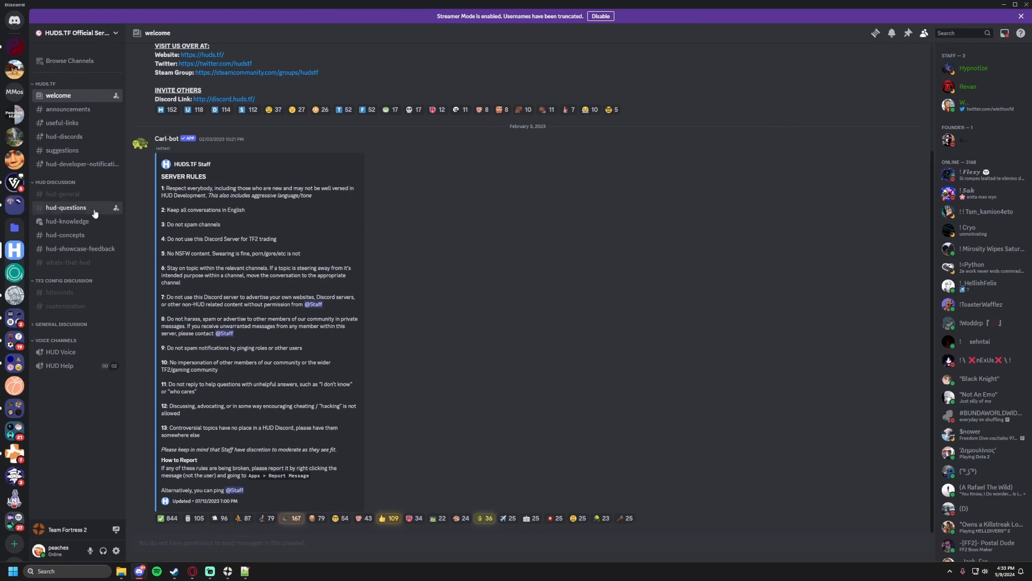
left_click(65, 208)
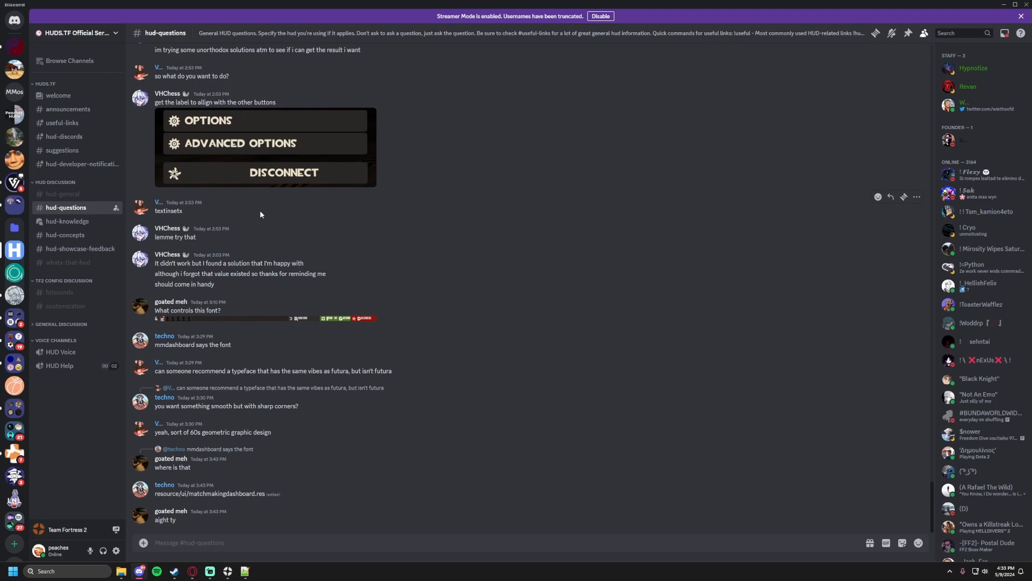